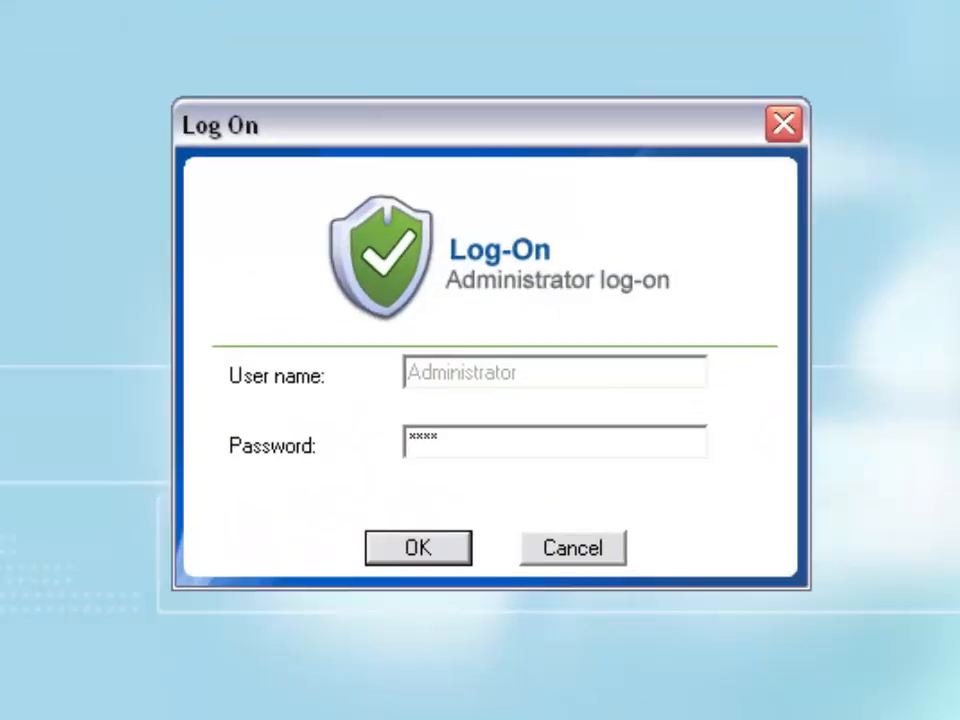
# Confirm the administrator log-on to reach the protected drive C overview
pyautogui.click(417, 547)
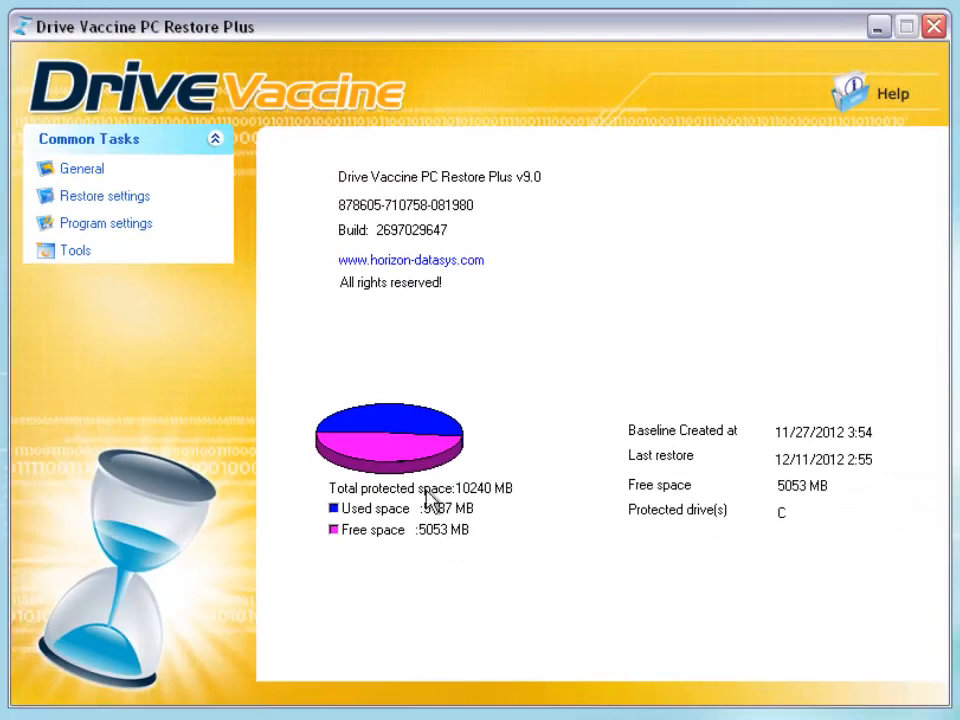
pyautogui.moveTo(405, 357)
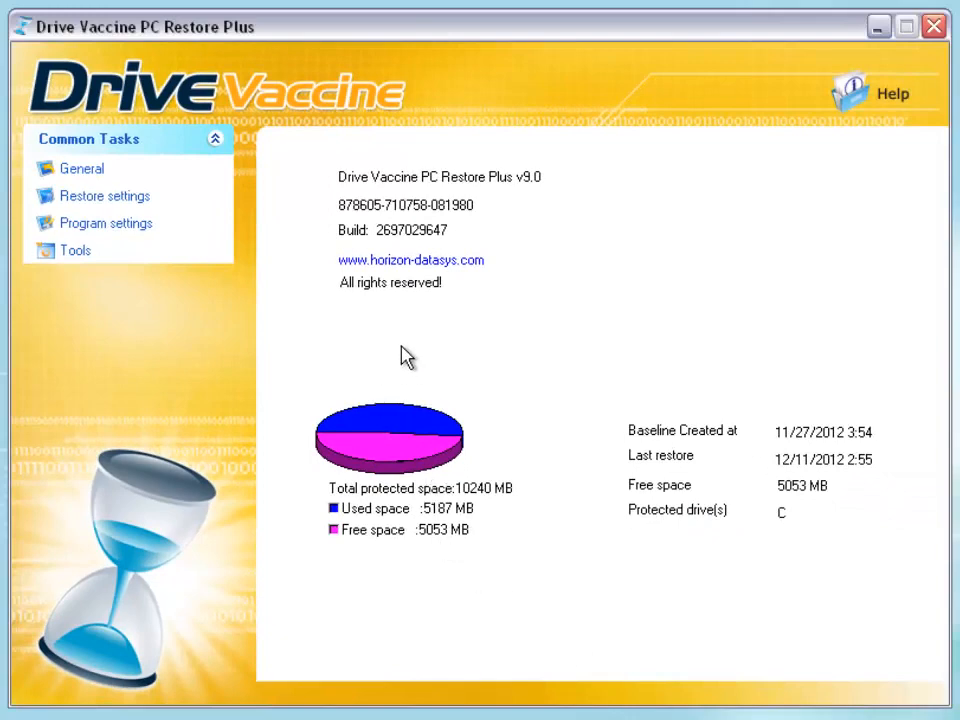
pyautogui.moveTo(553, 570)
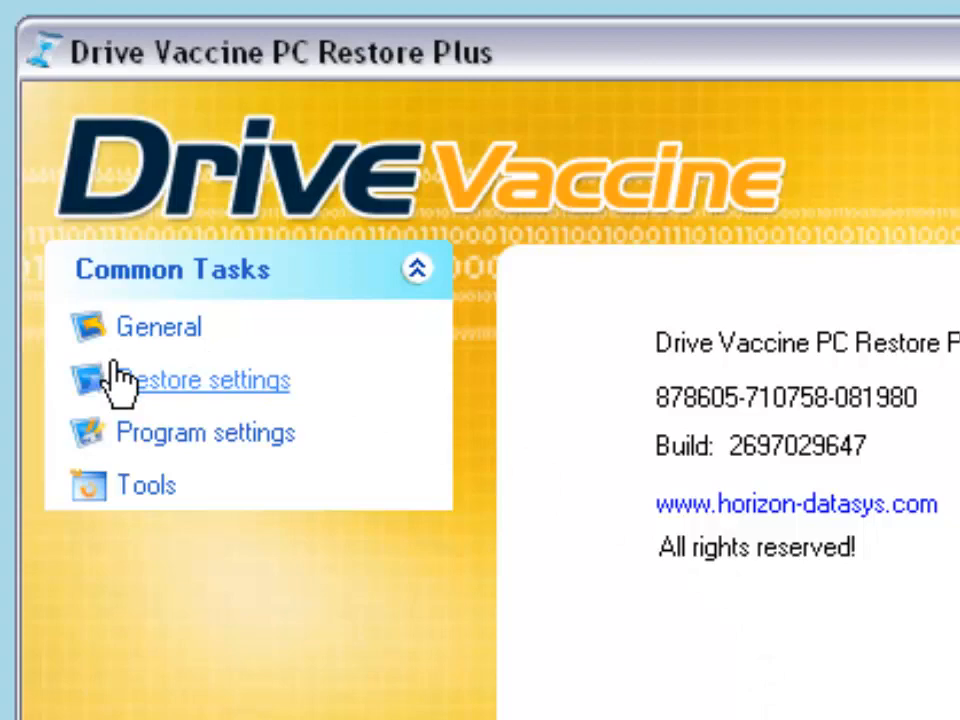
pyautogui.moveTo(145, 485)
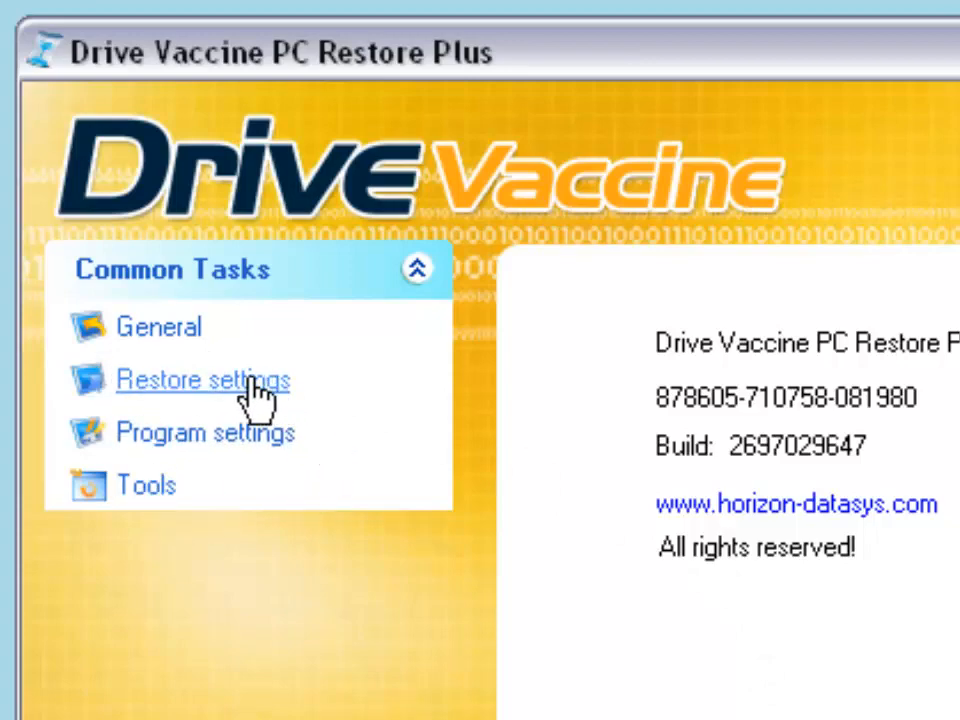
# Open Restore settings from Common Tasks to view baseline and schedule options
pyautogui.click(202, 379)
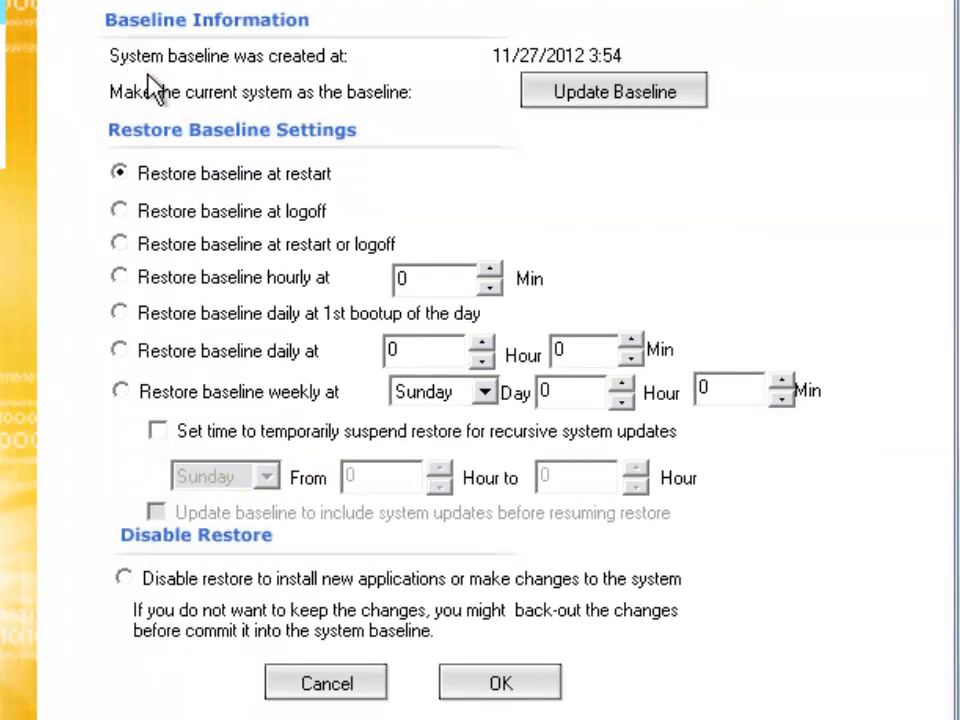
pyautogui.moveTo(320, 78)
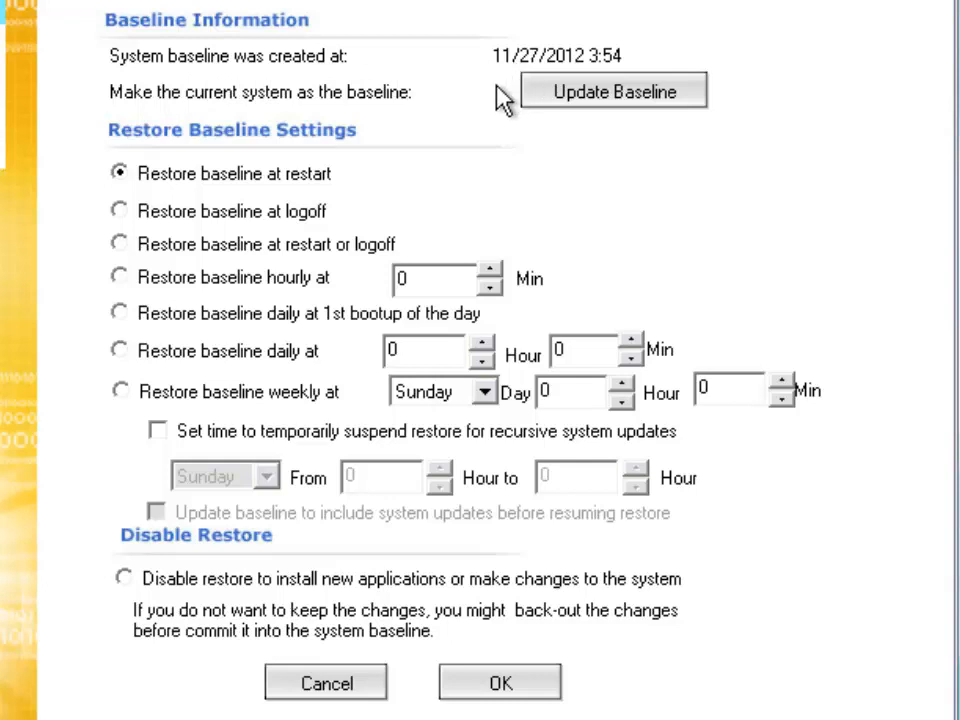
pyautogui.moveTo(340, 150)
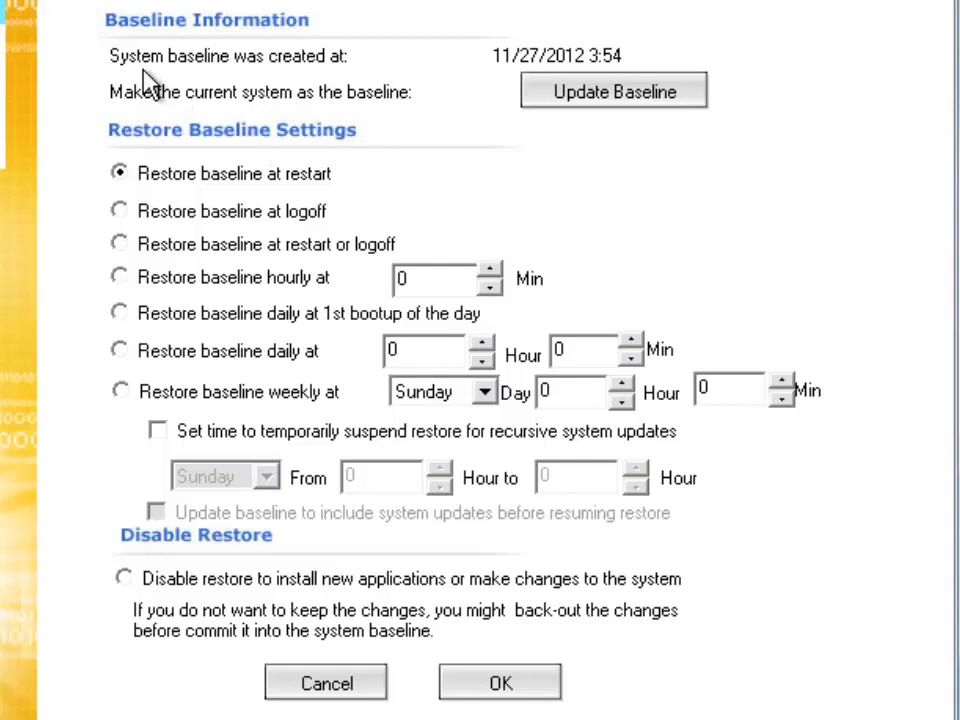
pyautogui.moveTo(310, 95)
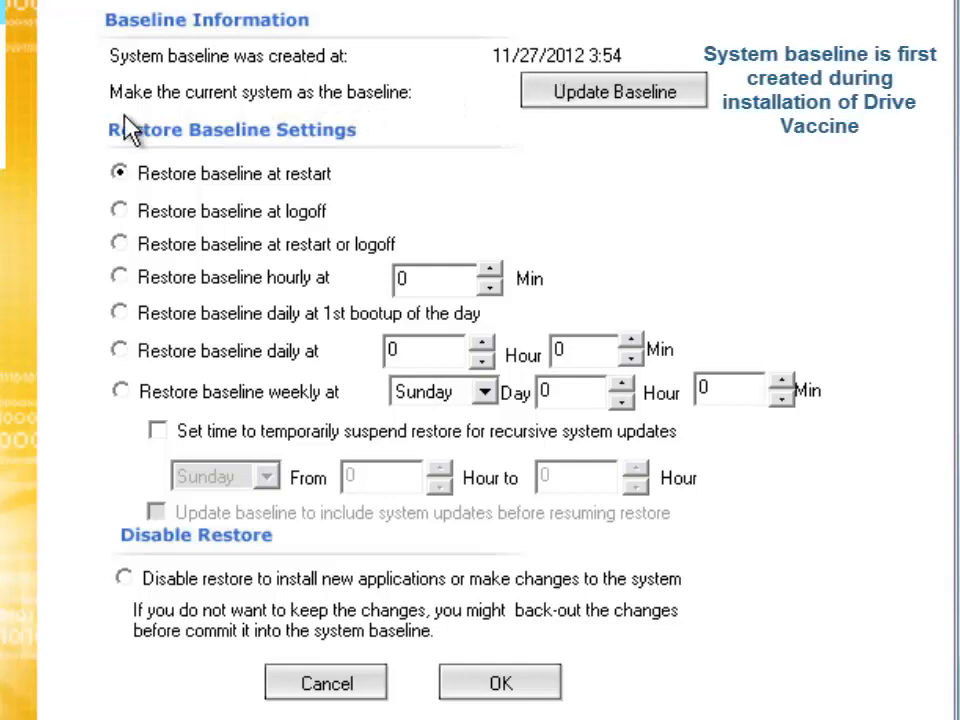
pyautogui.moveTo(150, 120)
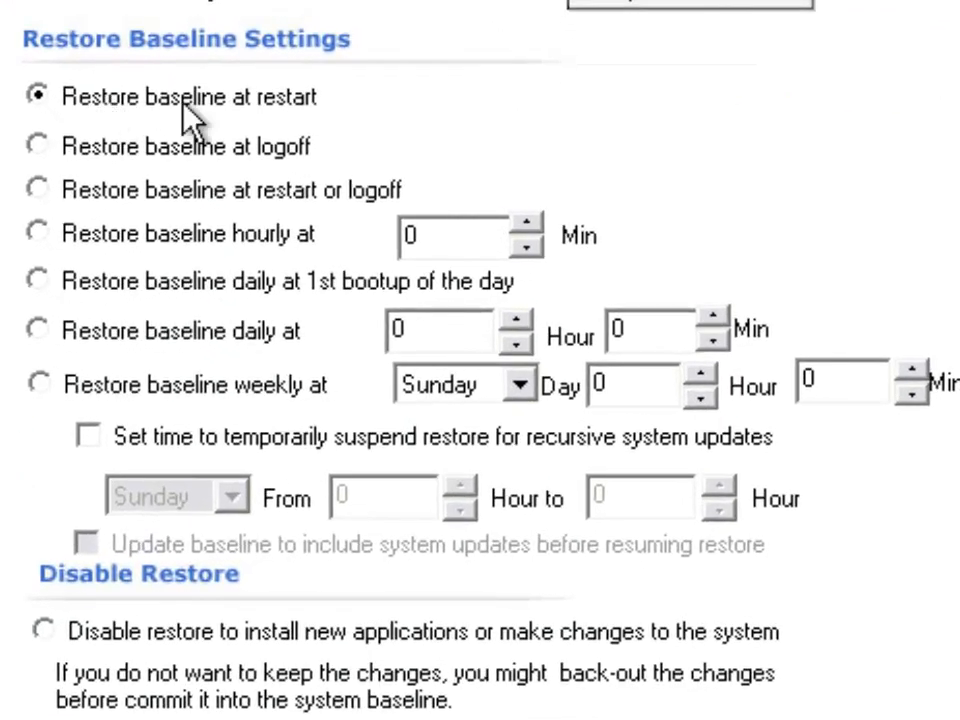
pyautogui.moveTo(315, 135)
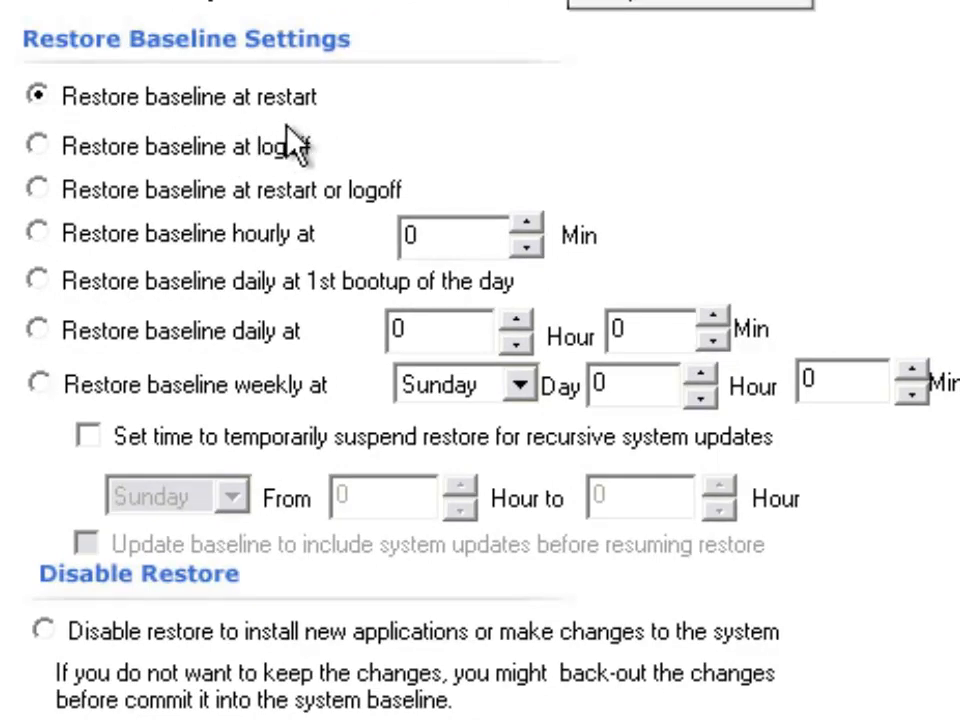
pyautogui.moveTo(243, 148)
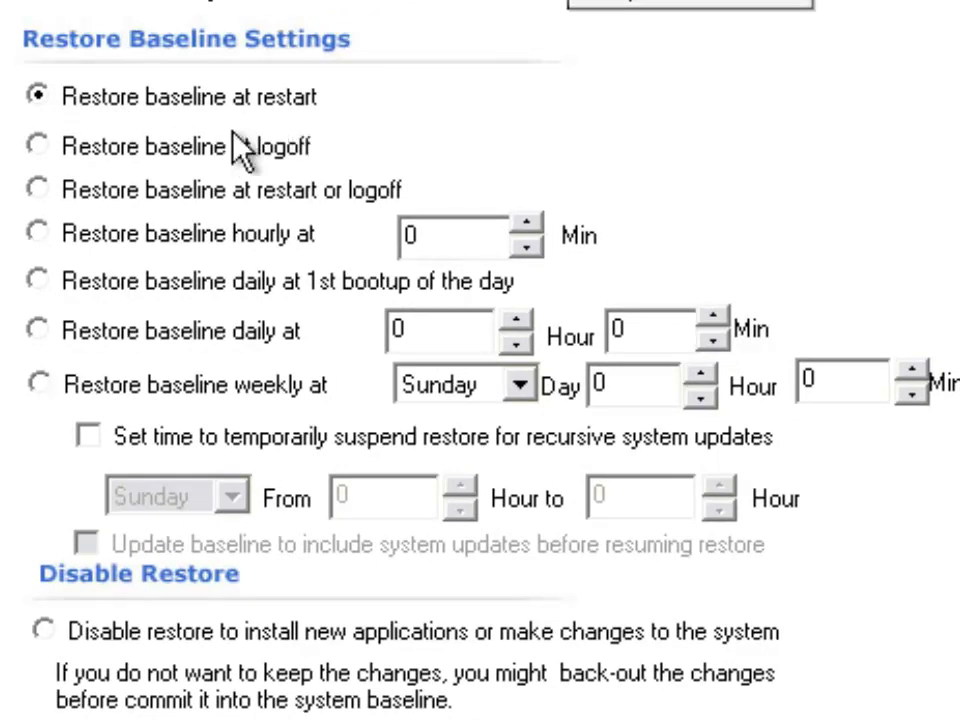
# Try logoff, hourly (minute 4) and daily (4:01) options, then reselect restore at restart
pyautogui.click(38, 145)
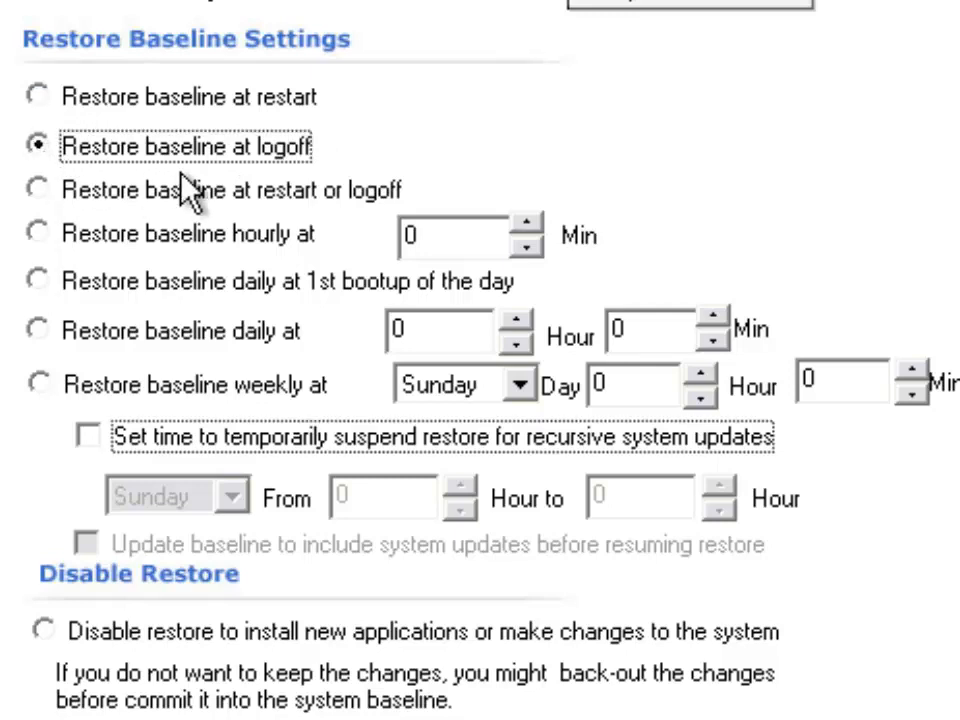
pyautogui.click(40, 190)
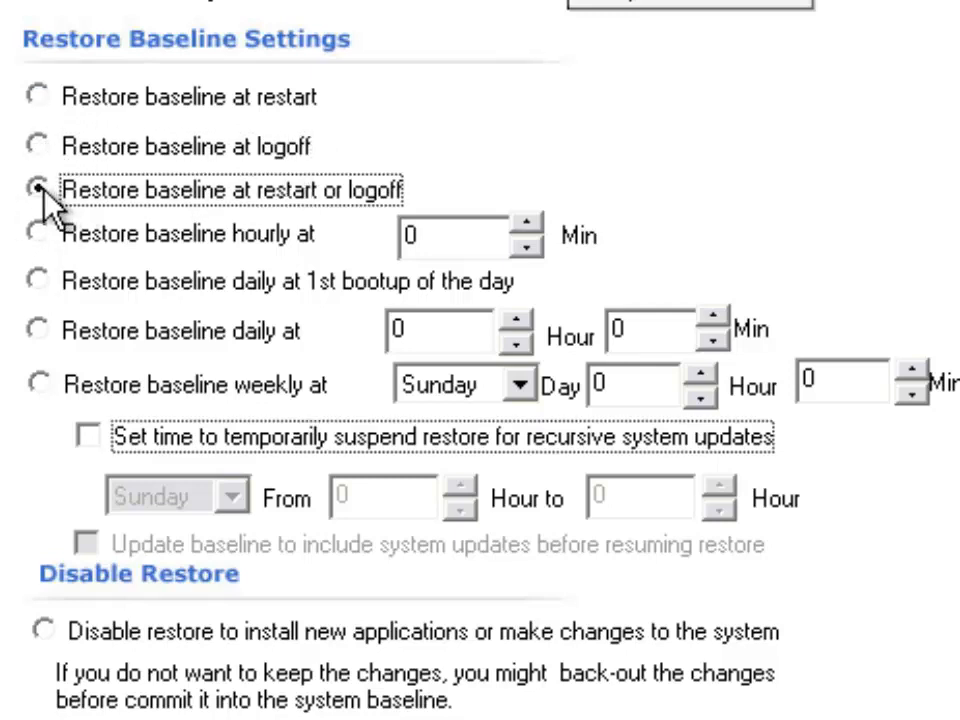
pyautogui.click(41, 190)
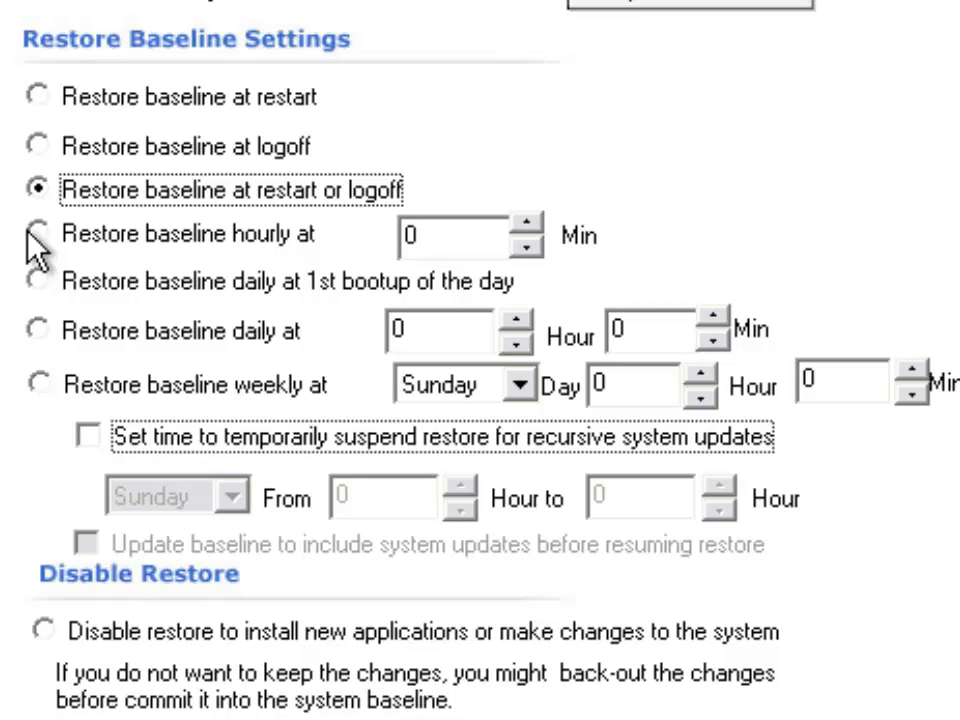
pyautogui.click(38, 232)
pyautogui.write('4')
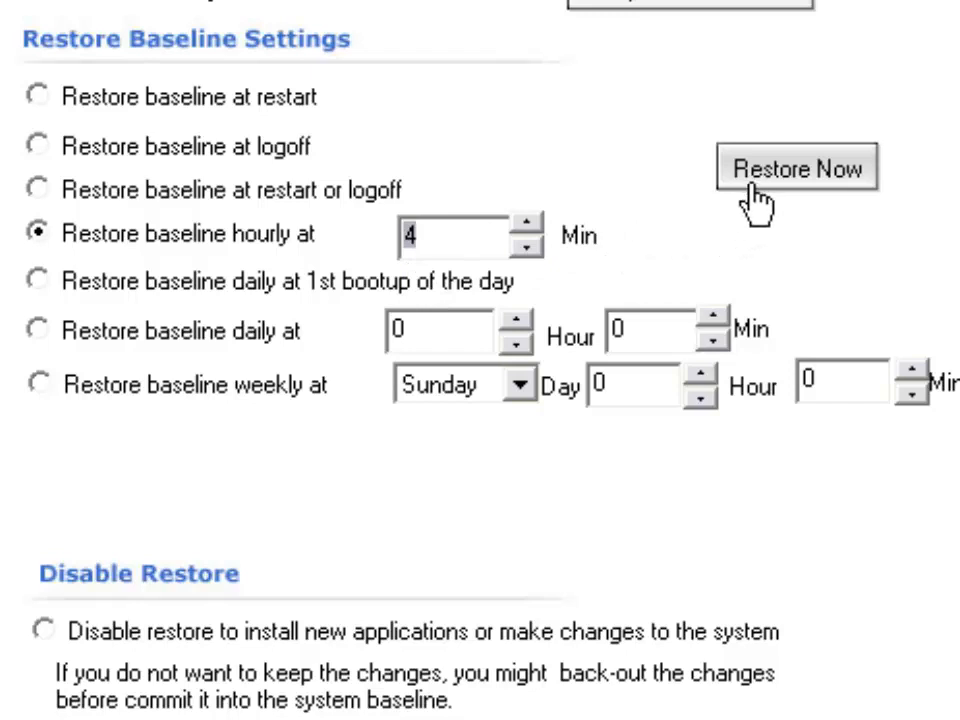
pyautogui.click(38, 281)
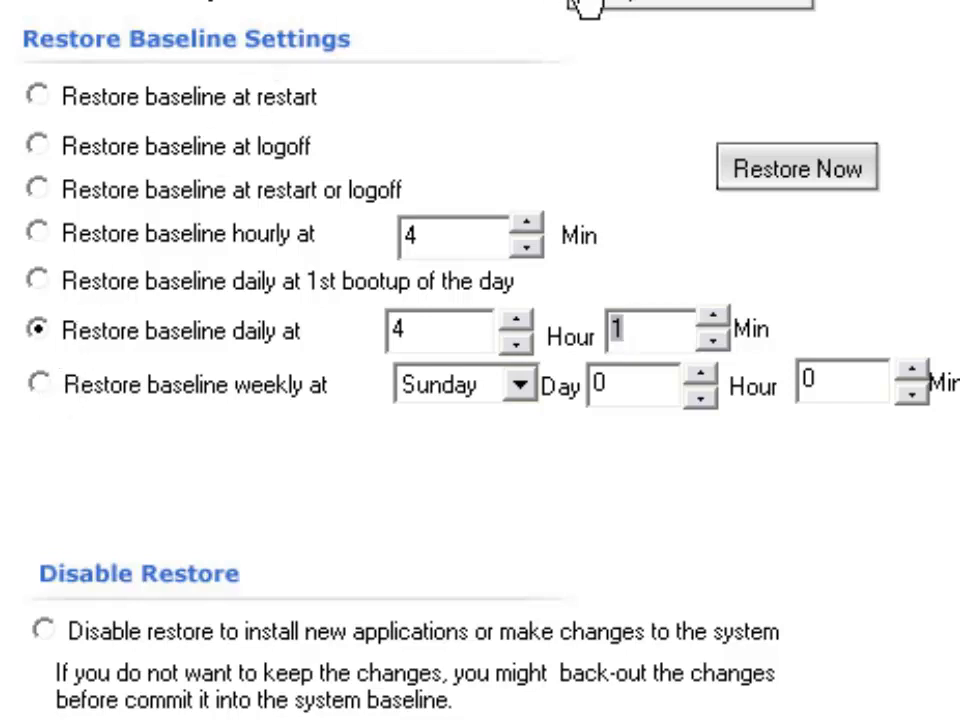
pyautogui.click(38, 96)
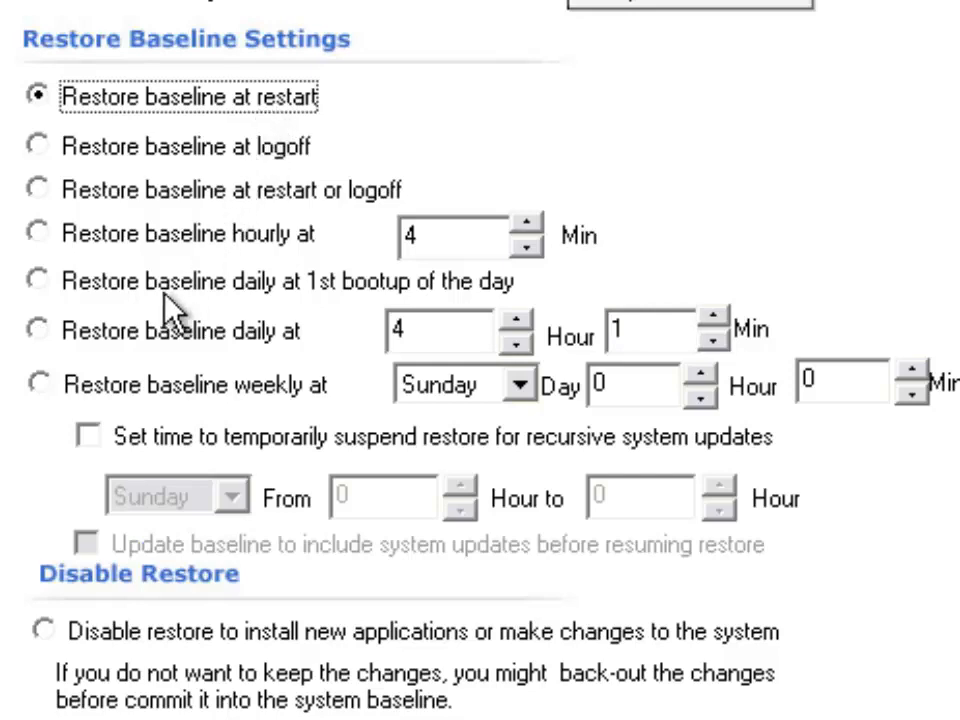
# Enable a Sunday suspend window and include system updates in the baseline
pyautogui.click(88, 435)
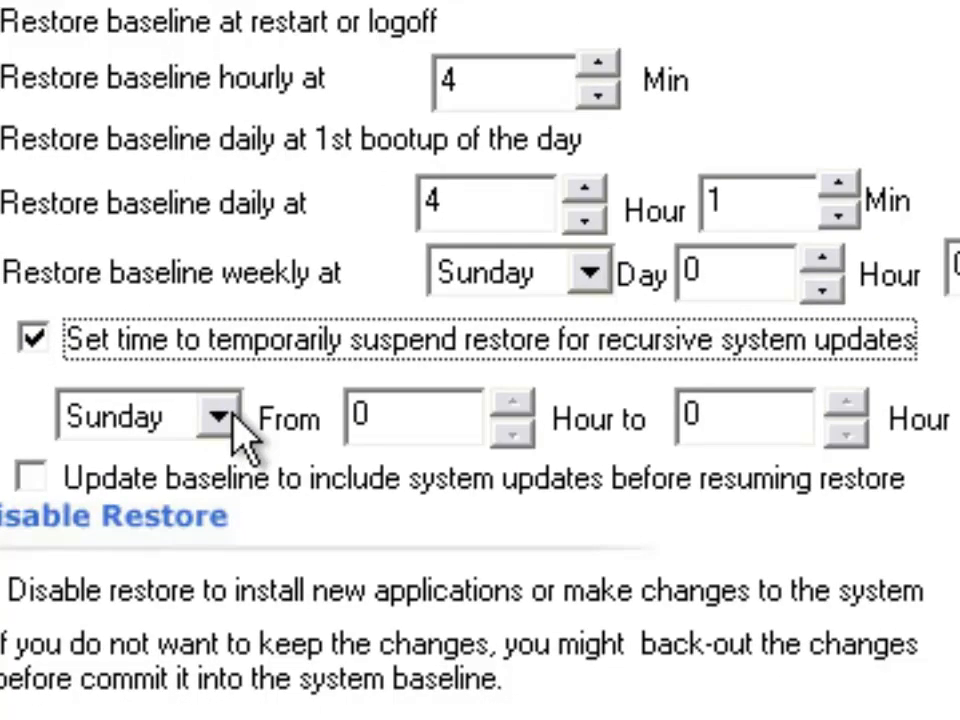
pyautogui.click(215, 417)
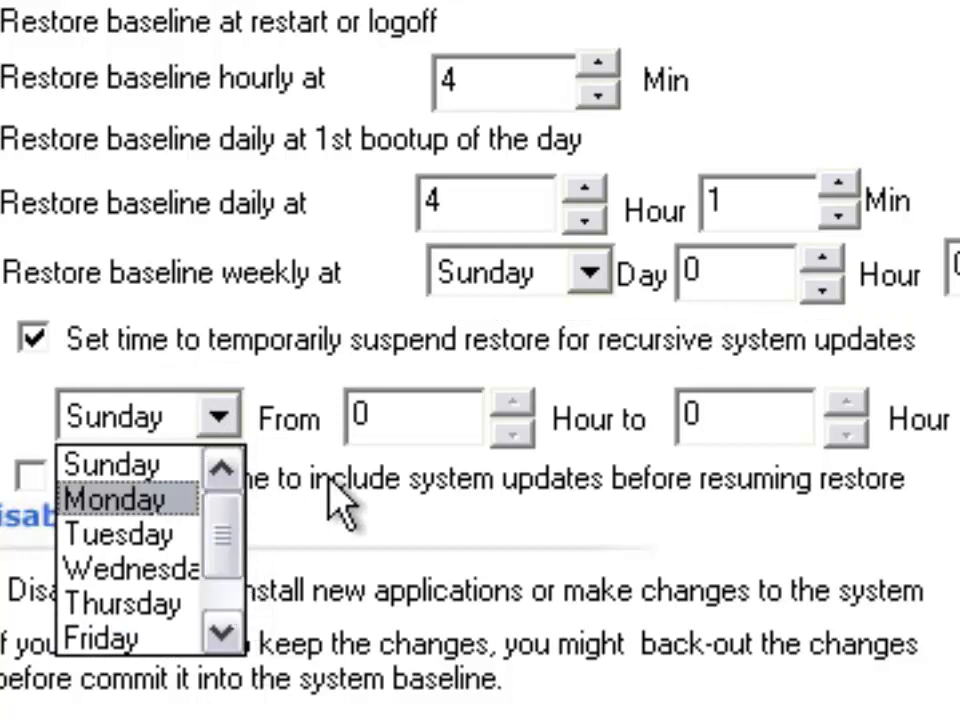
pyautogui.click(115, 417)
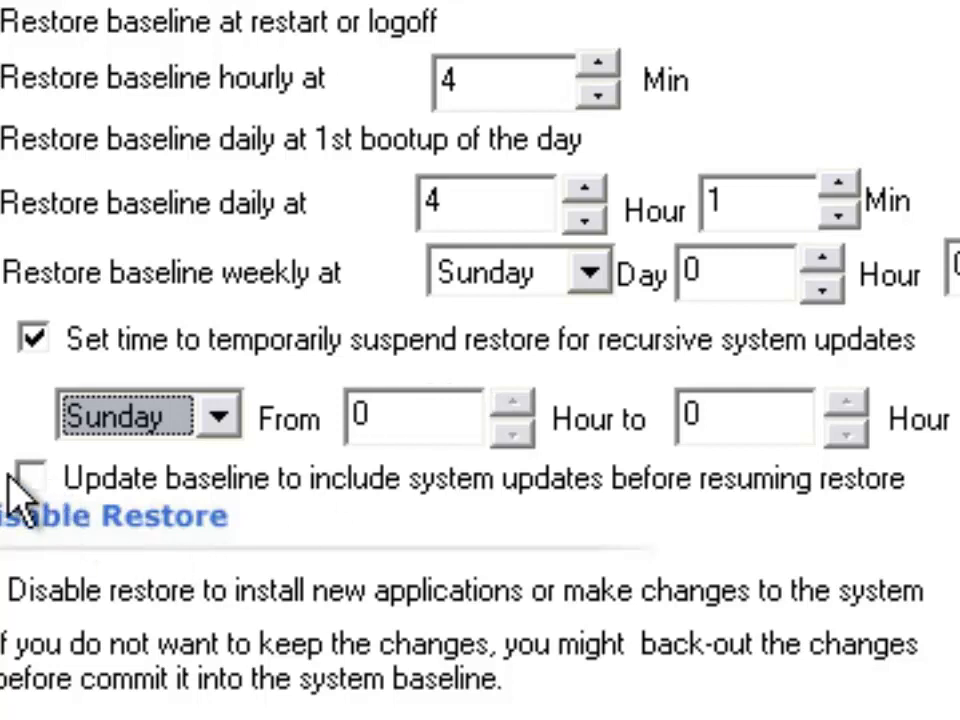
pyautogui.click(33, 477)
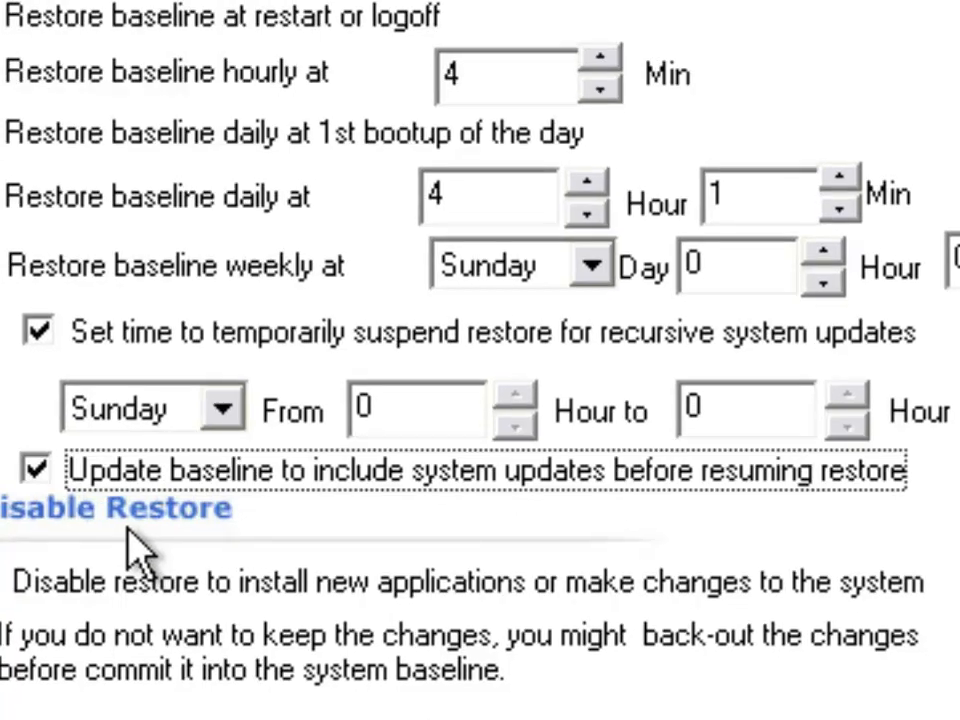
pyautogui.scroll(-3)
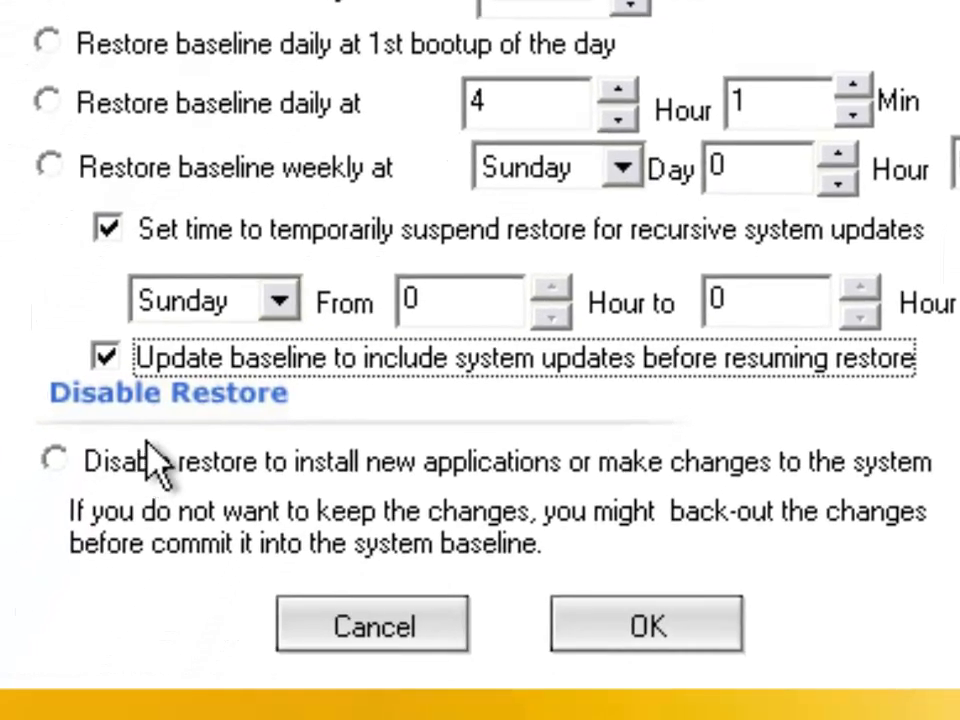
# Select 'Disable restore to install new applications'
pyautogui.click(52, 459)
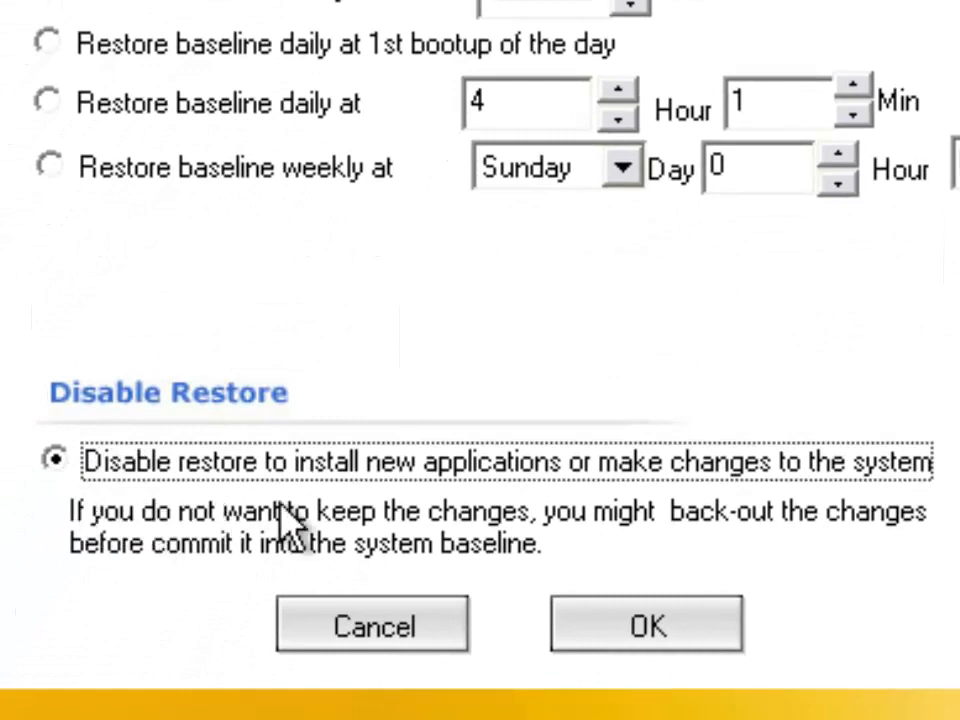
pyautogui.moveTo(710, 540)
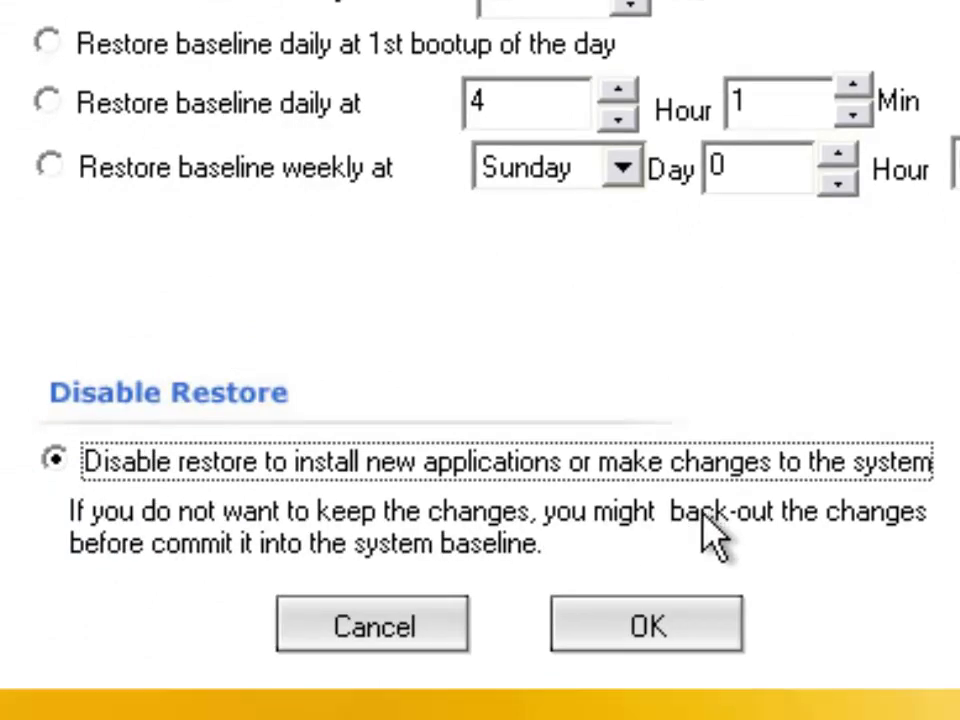
pyautogui.moveTo(935, 525)
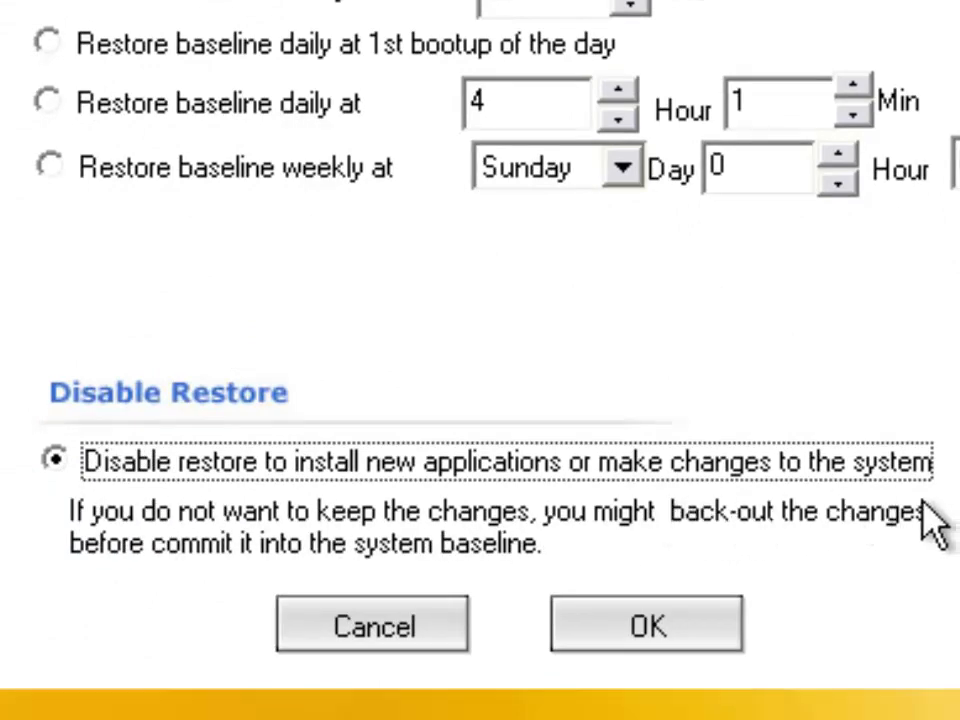
pyautogui.moveTo(780, 480)
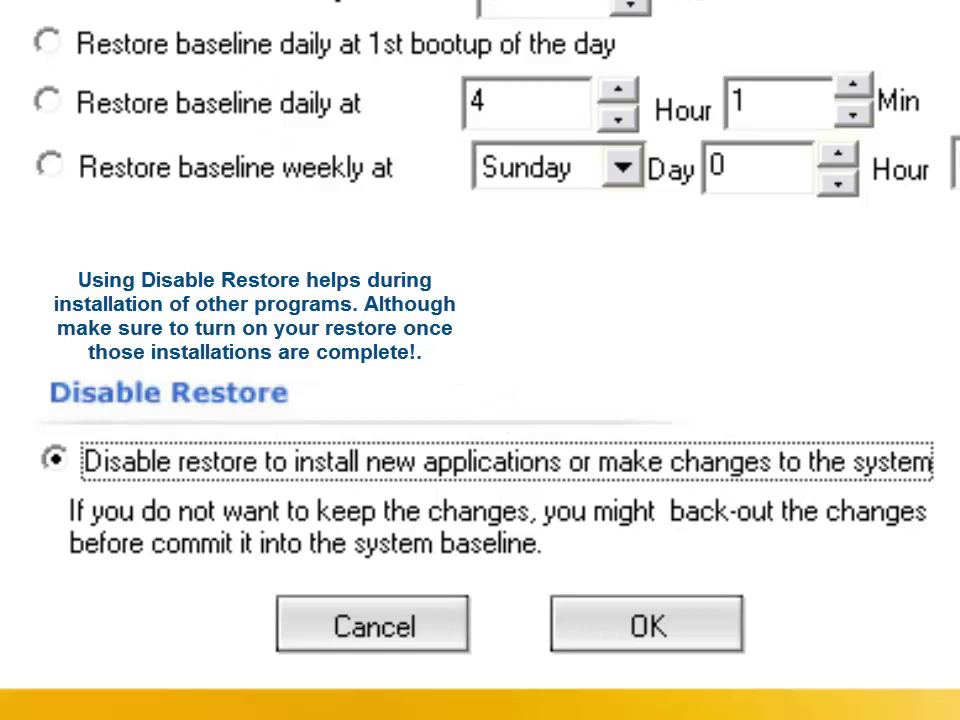
pyautogui.moveTo(18, 110)
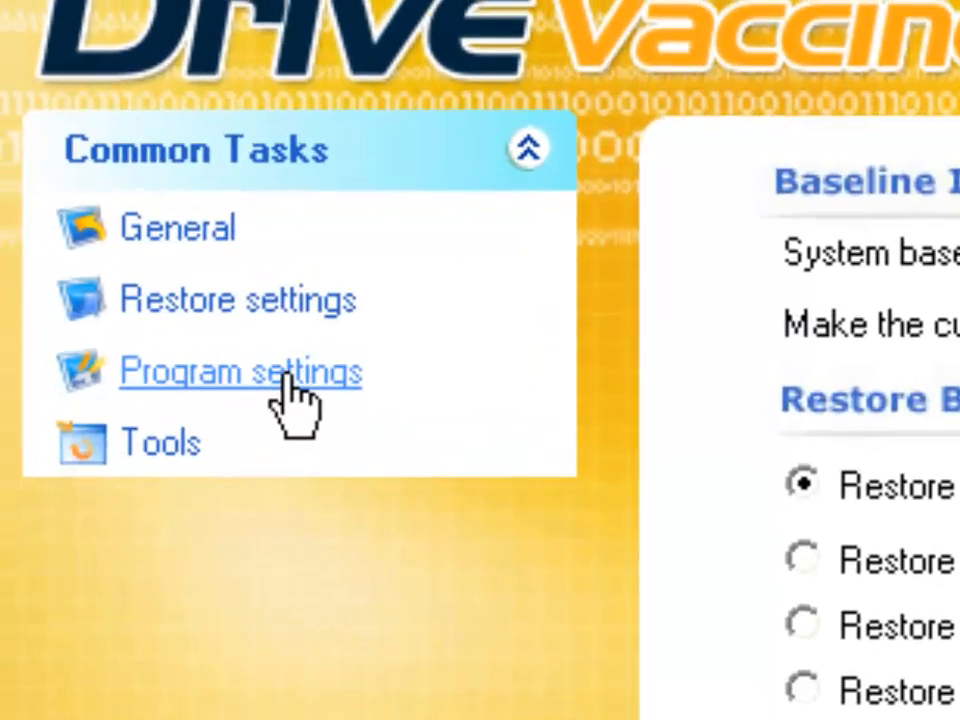
# Open Program Settings and enable restarting the PC after 30 idle minutes
pyautogui.click(240, 371)
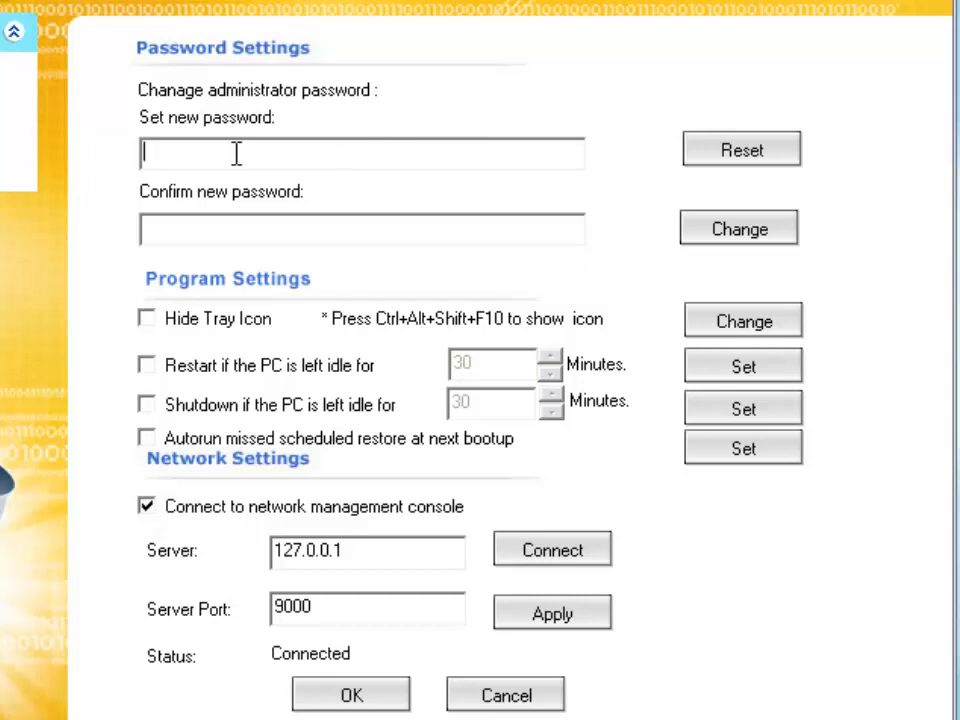
pyautogui.moveTo(280, 258)
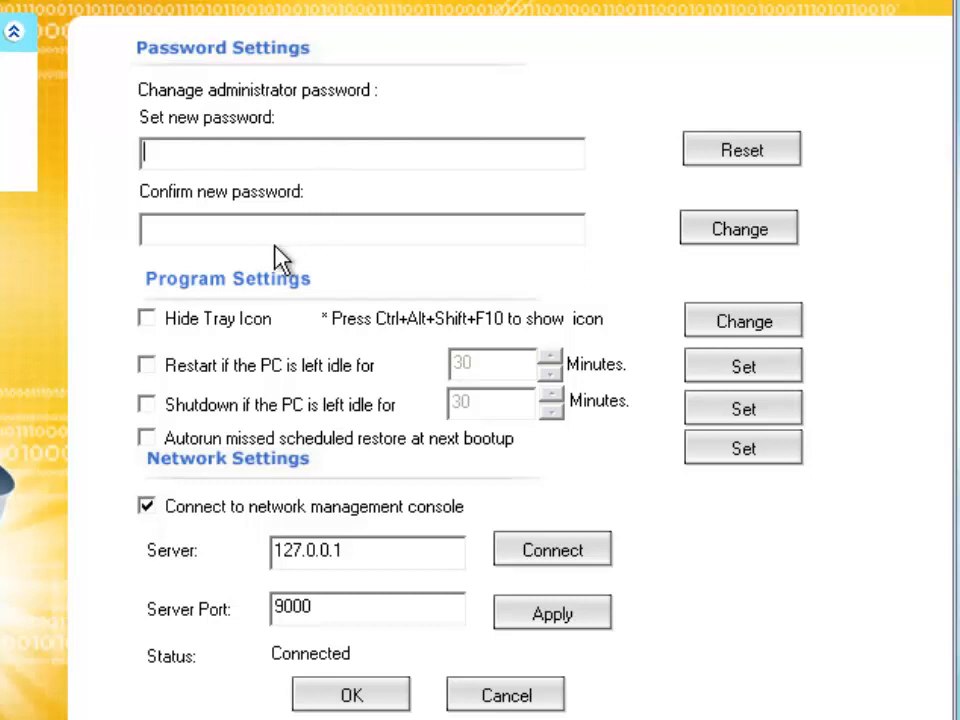
pyautogui.moveTo(335, 275)
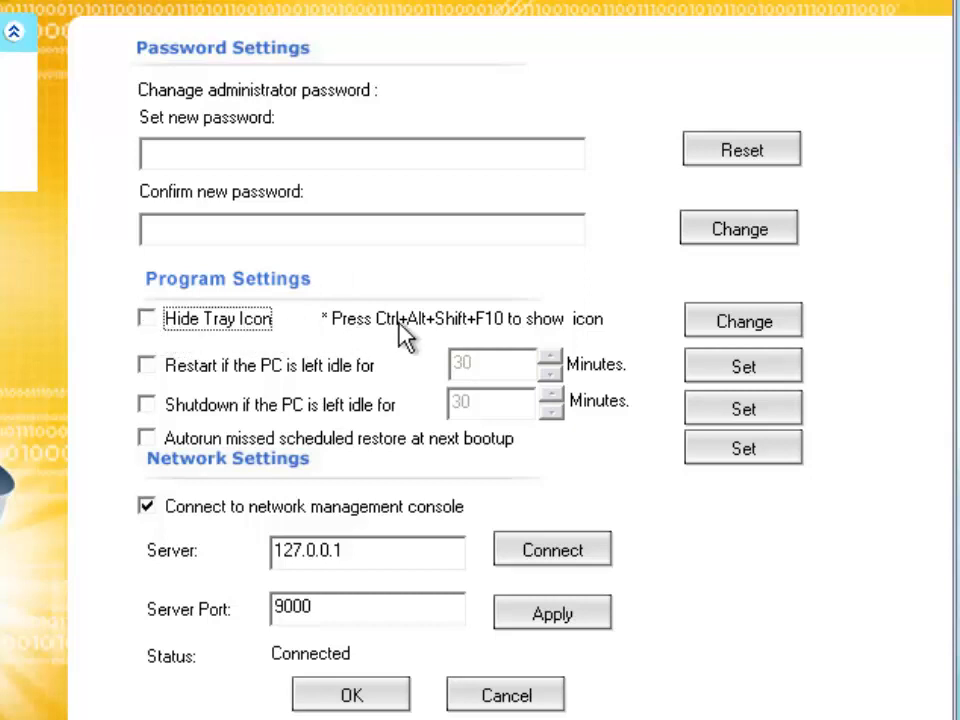
pyautogui.moveTo(460, 335)
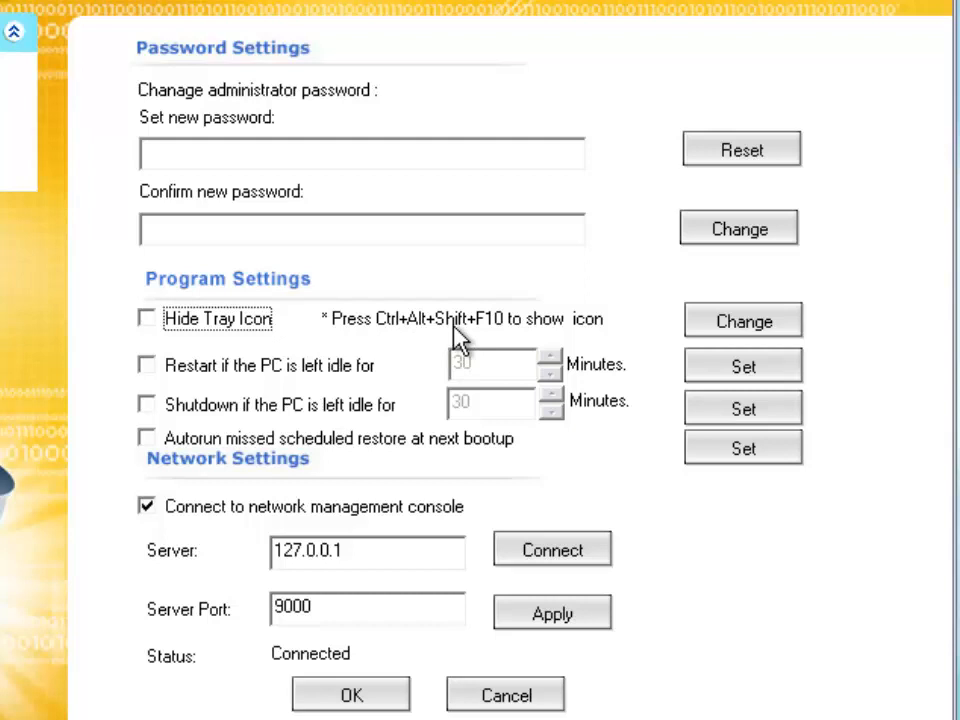
pyautogui.moveTo(498, 338)
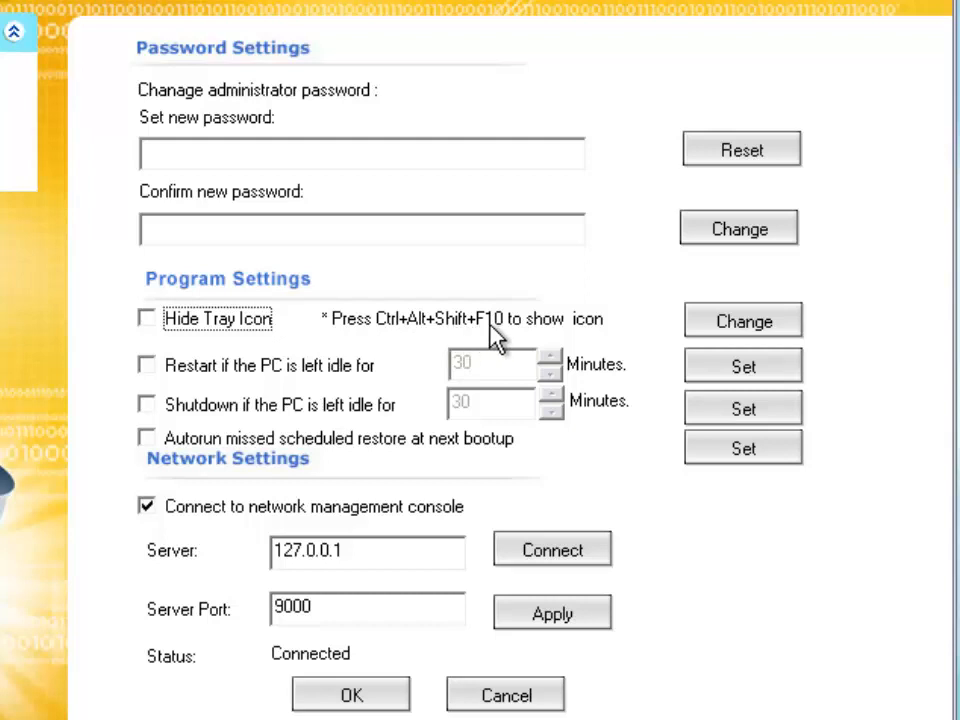
pyautogui.moveTo(390, 338)
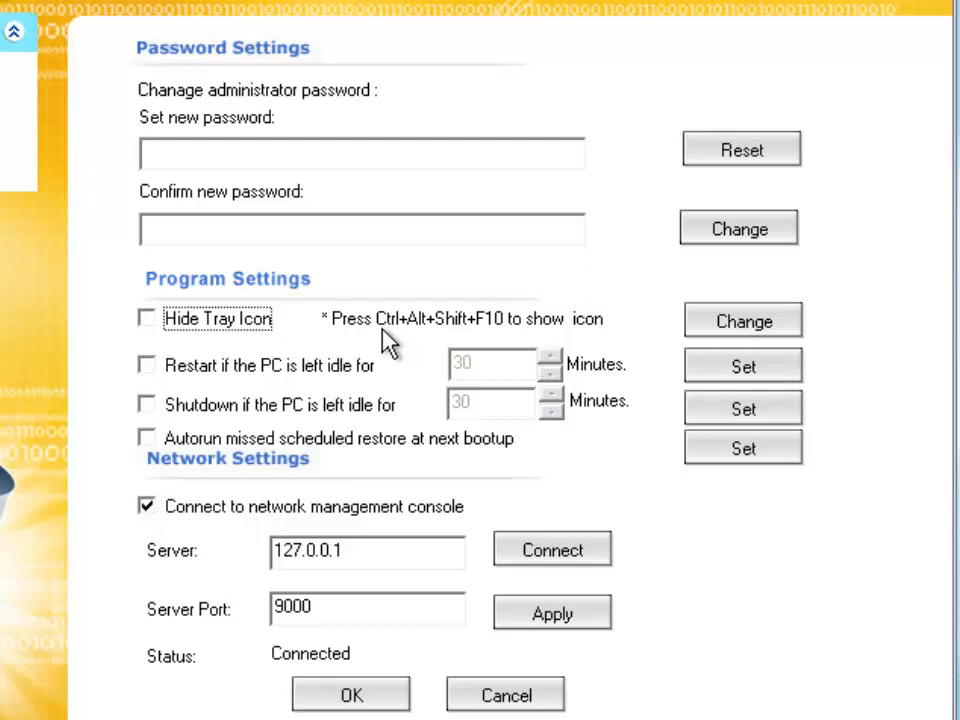
pyautogui.click(146, 364)
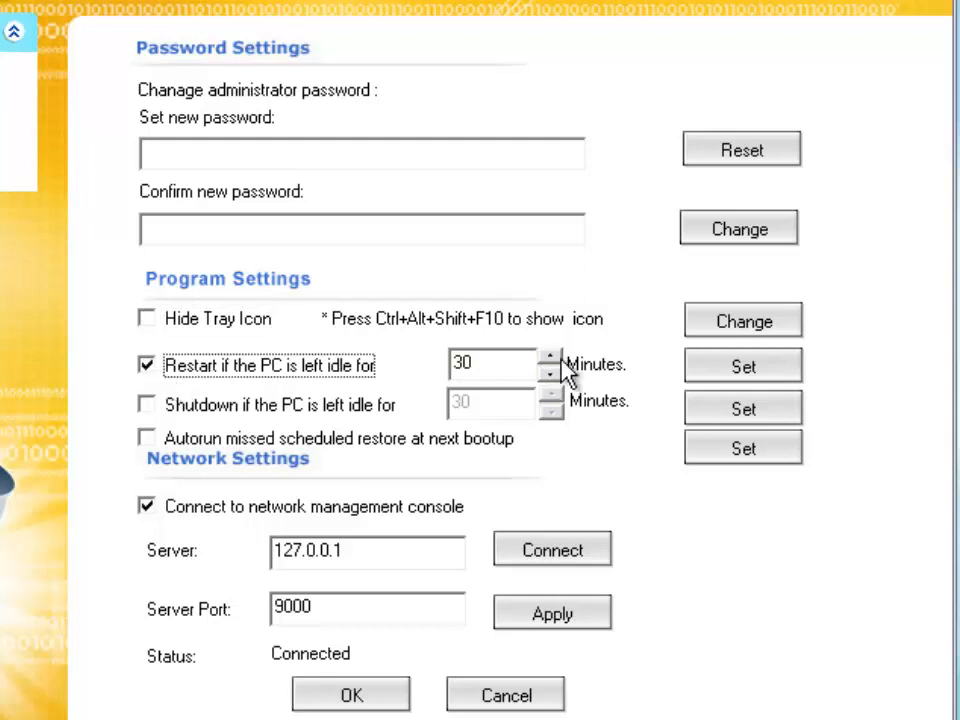
# Raise the idle restart time to 34 minutes and switch idle restart off
pyautogui.click(550, 359)
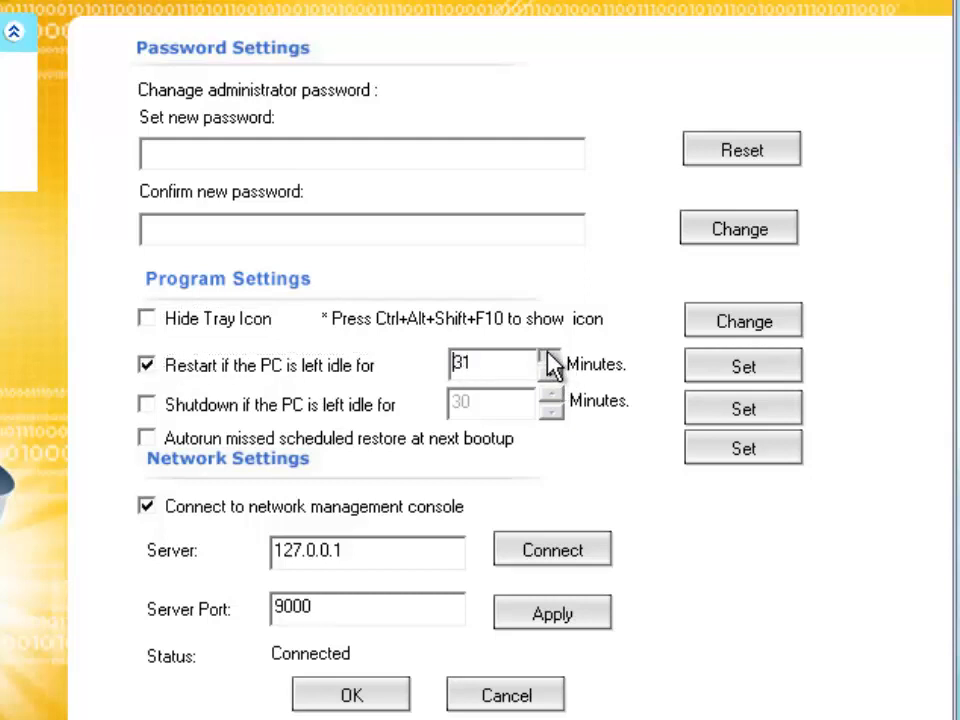
pyautogui.click(551, 358)
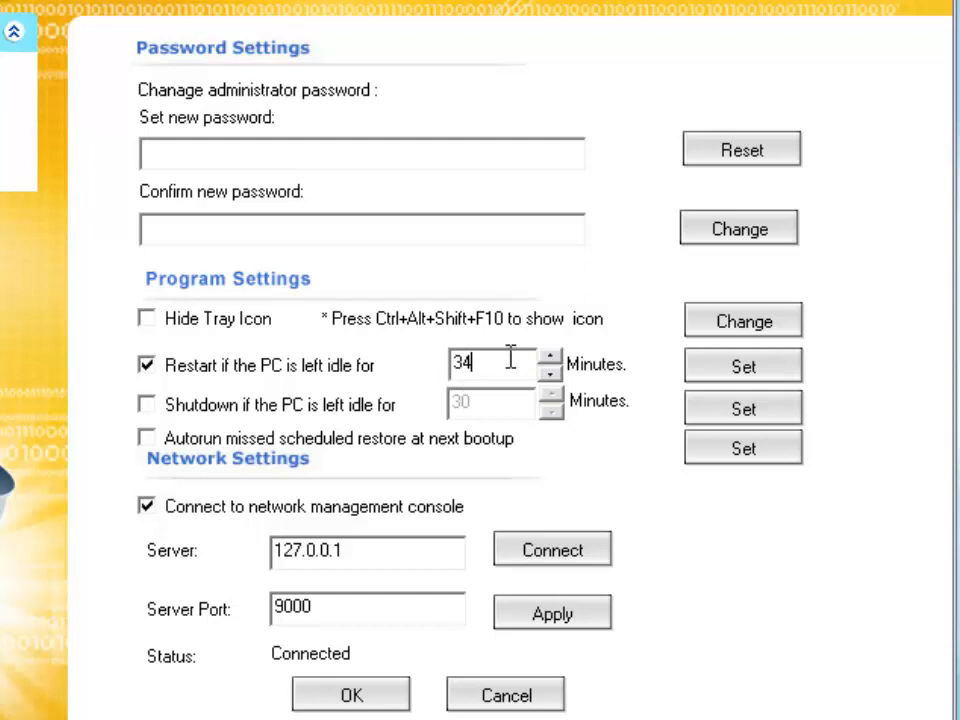
pyautogui.click(147, 364)
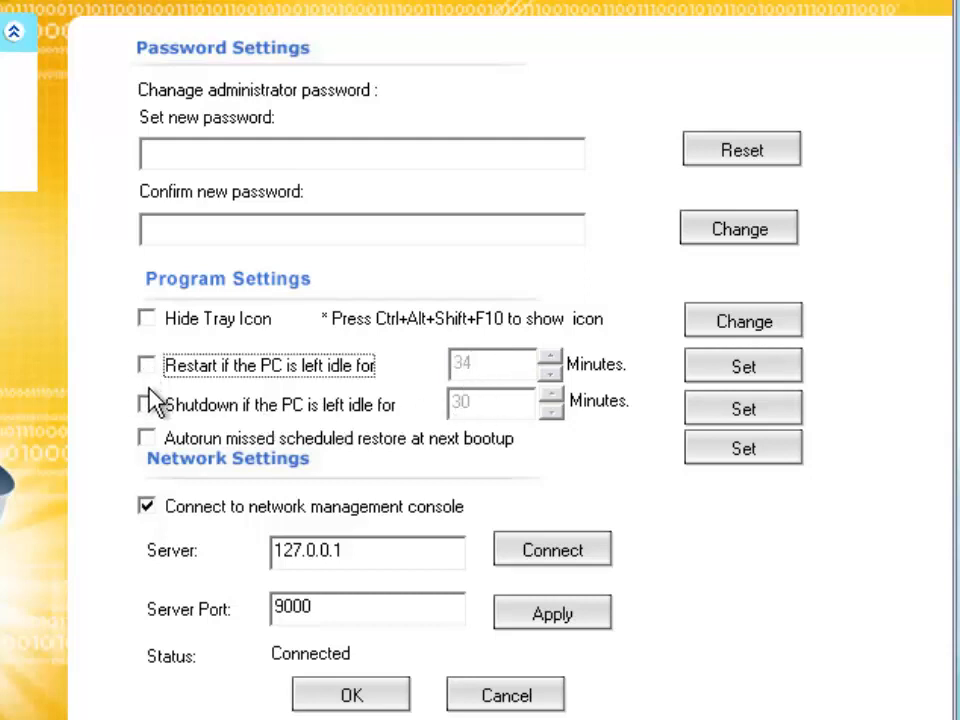
# Toggle idle shutdown and missed-restore autorun, leaving both switched off
pyautogui.click(147, 404)
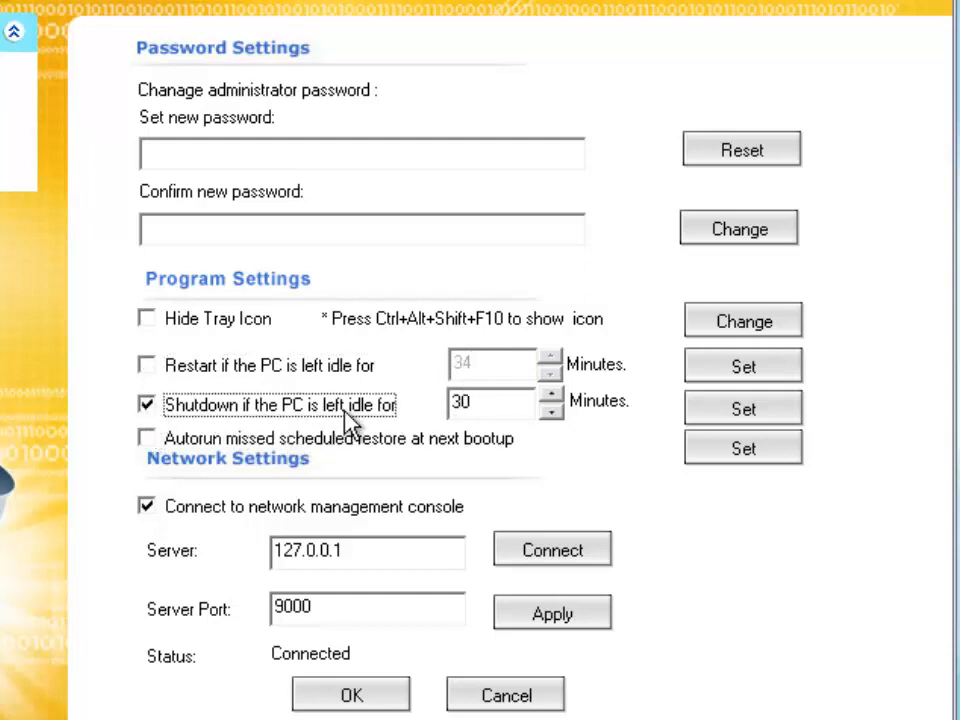
pyautogui.moveTo(585, 435)
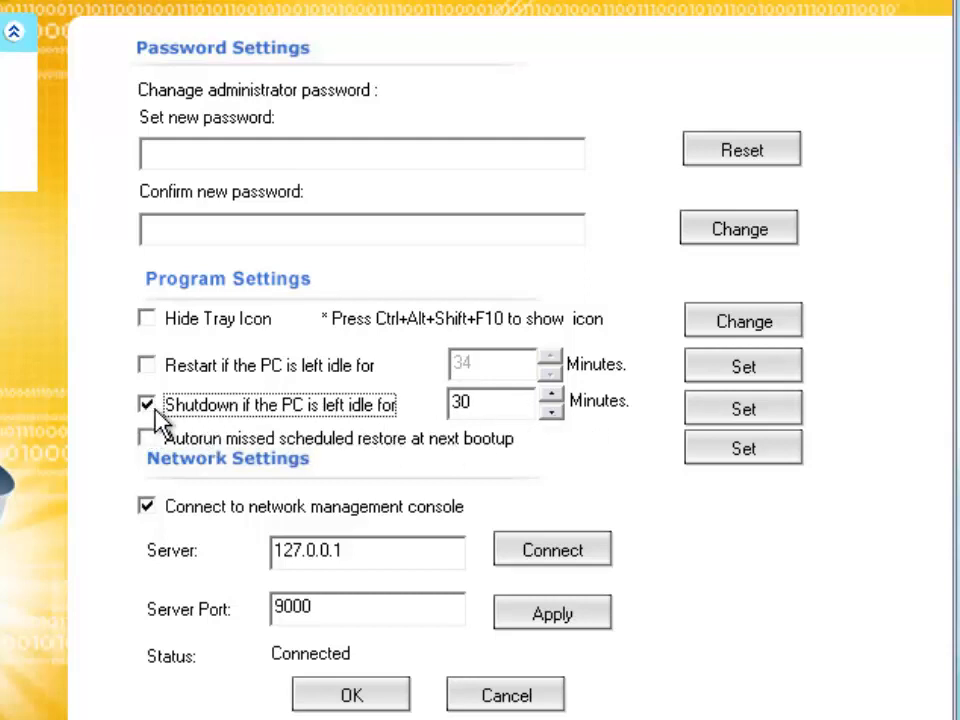
pyautogui.click(147, 404)
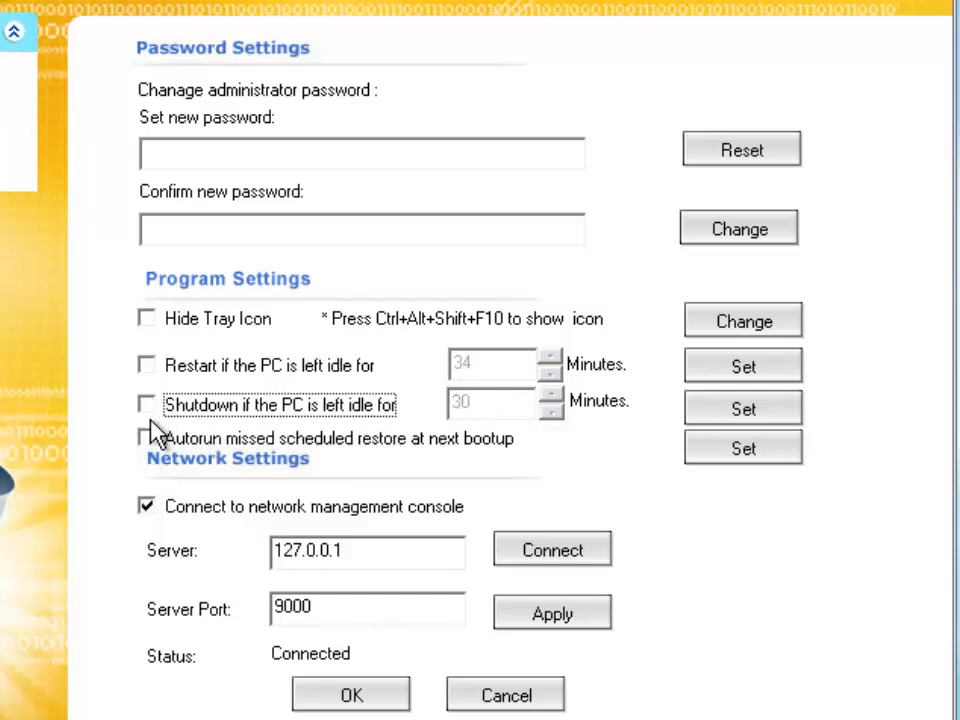
pyautogui.click(147, 404)
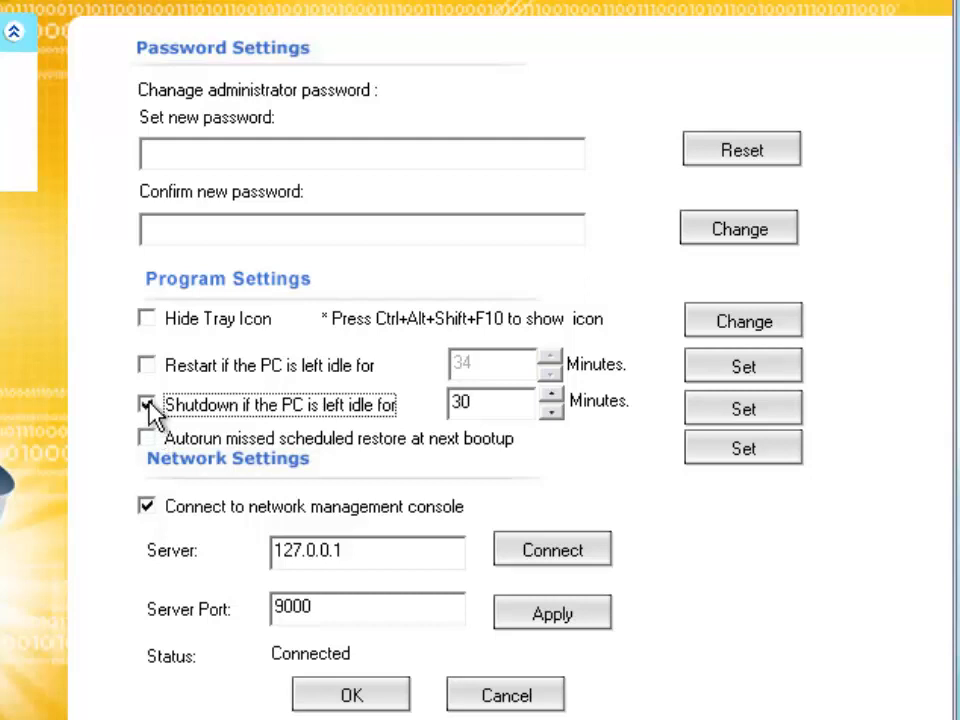
pyautogui.click(147, 404)
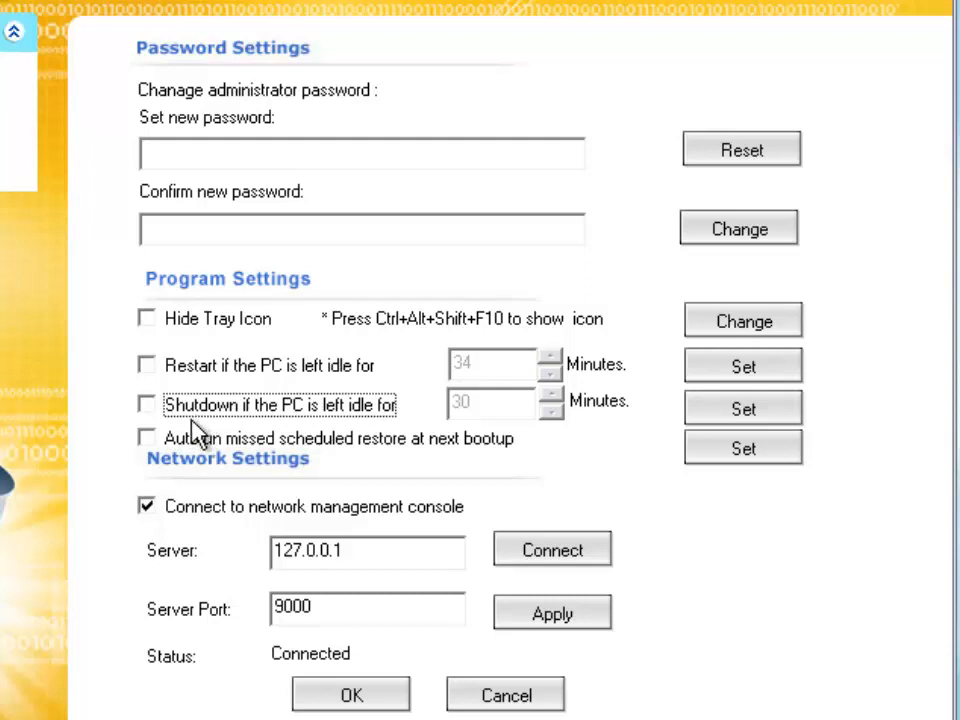
pyautogui.moveTo(150, 450)
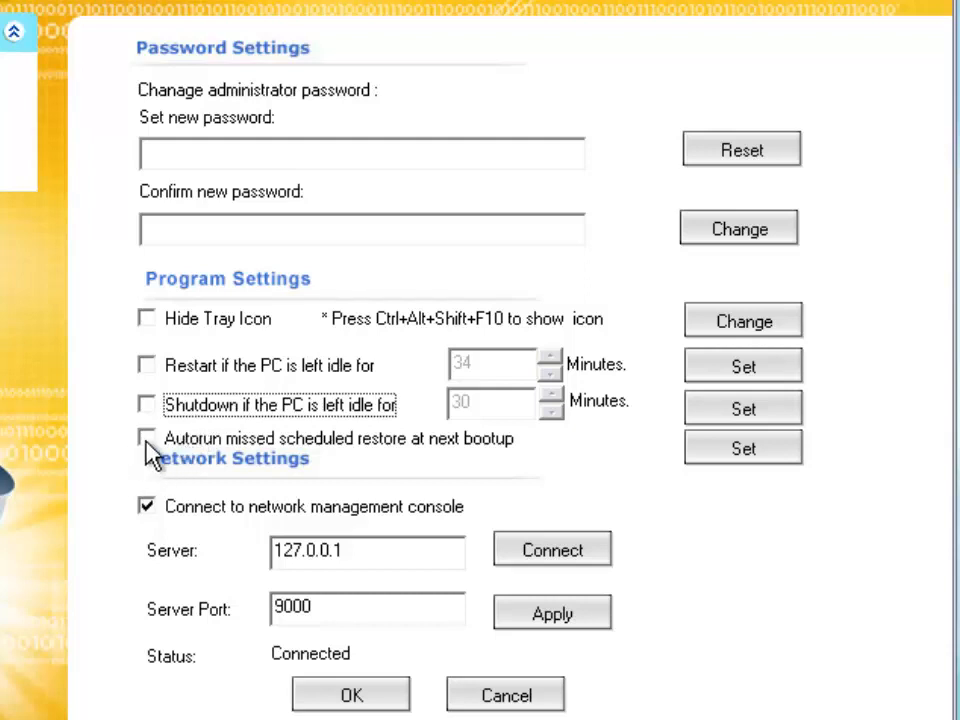
pyautogui.click(147, 438)
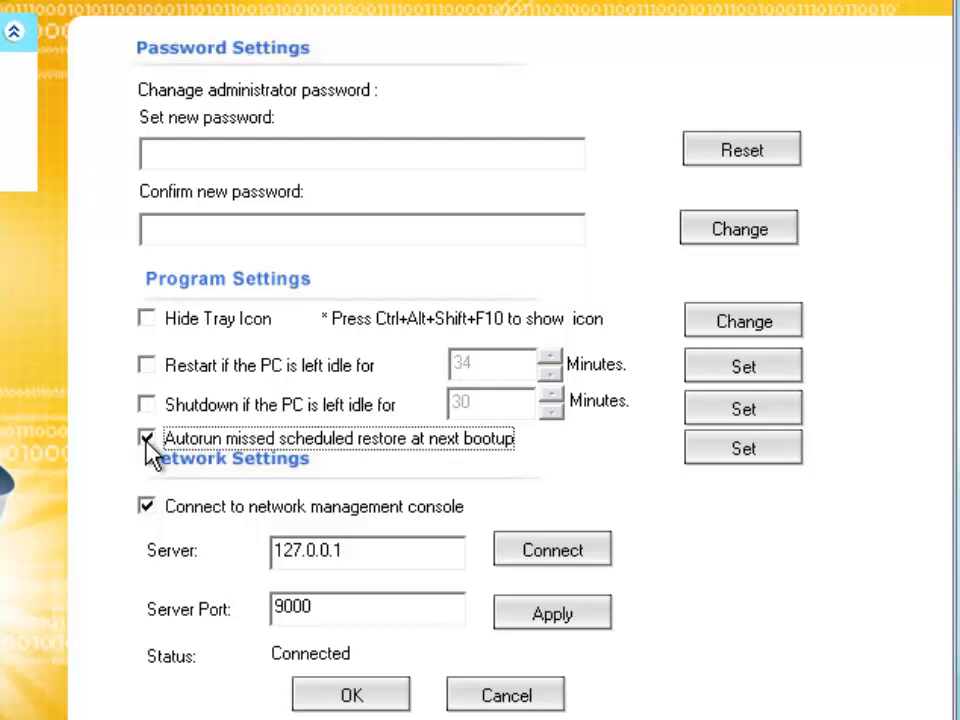
pyautogui.click(147, 438)
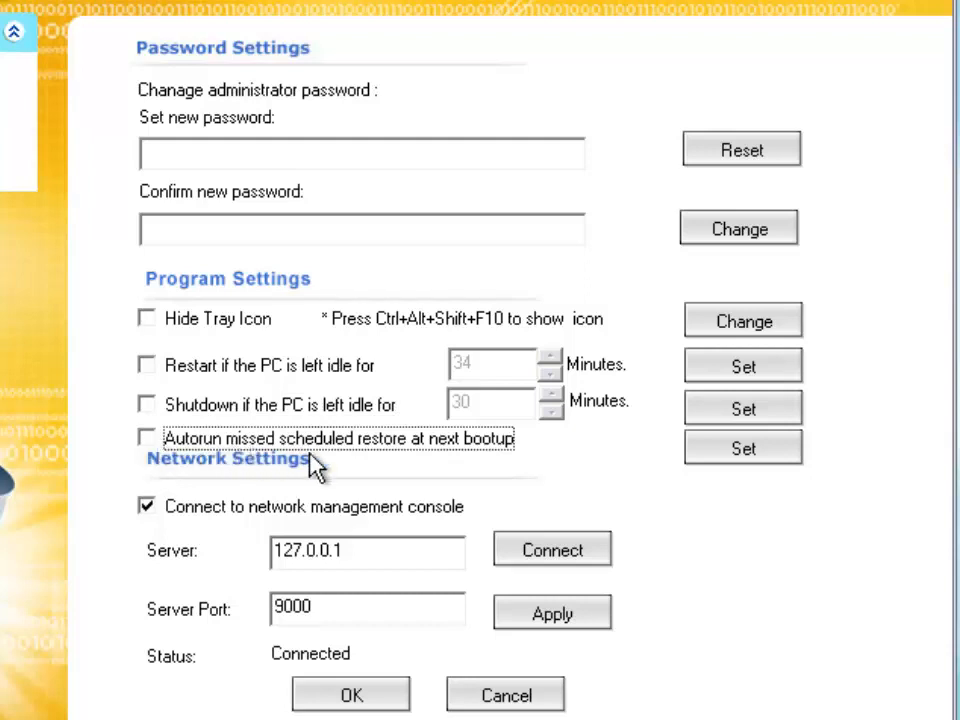
pyautogui.moveTo(500, 469)
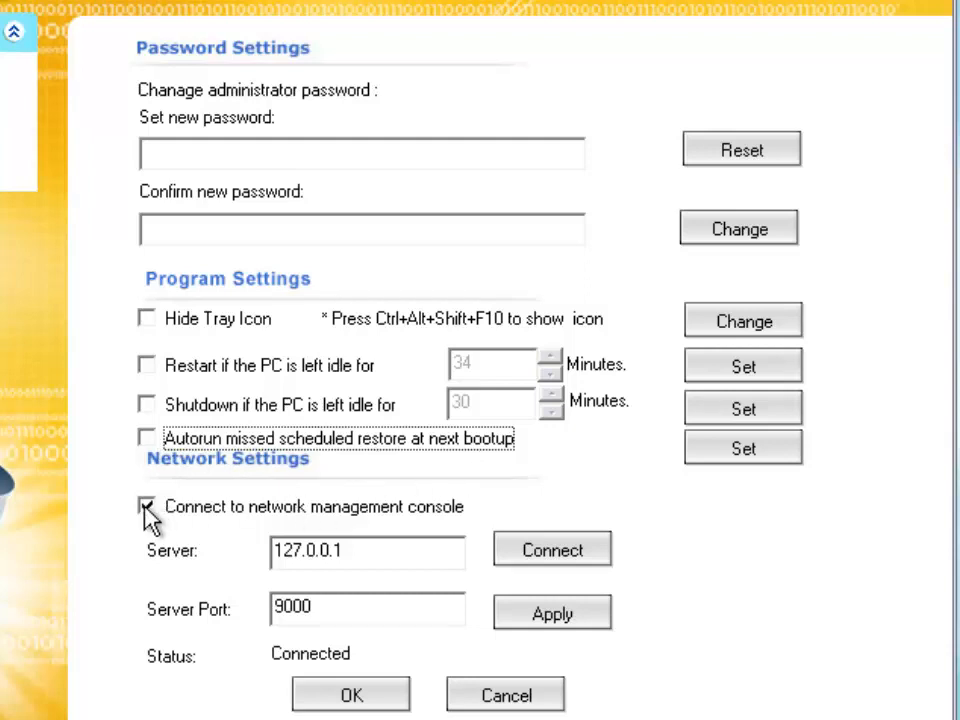
pyautogui.click(147, 507)
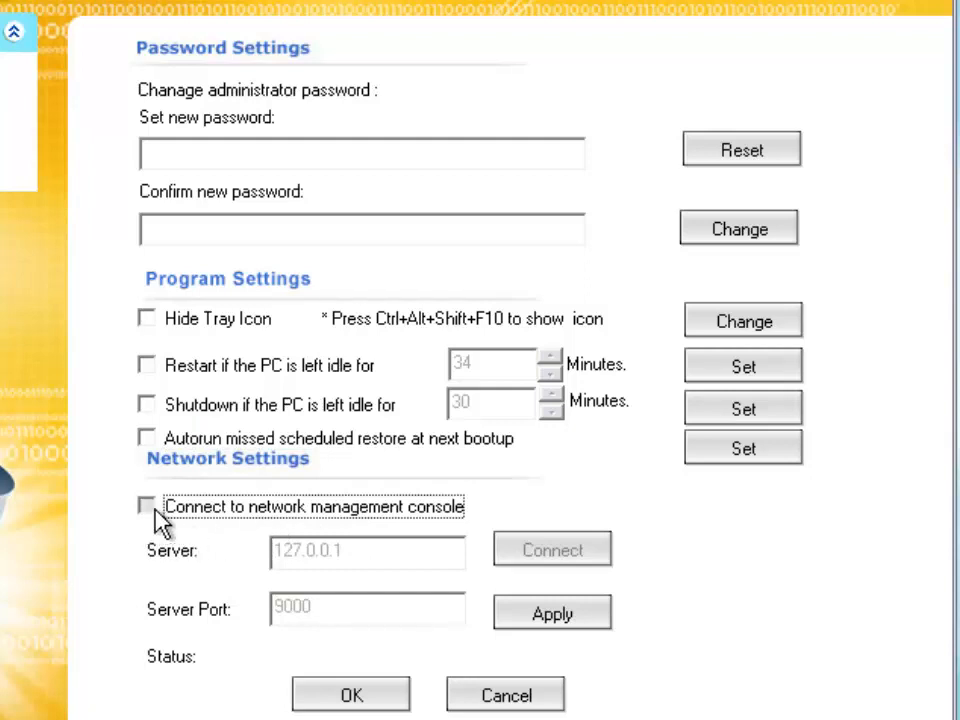
pyautogui.click(147, 507)
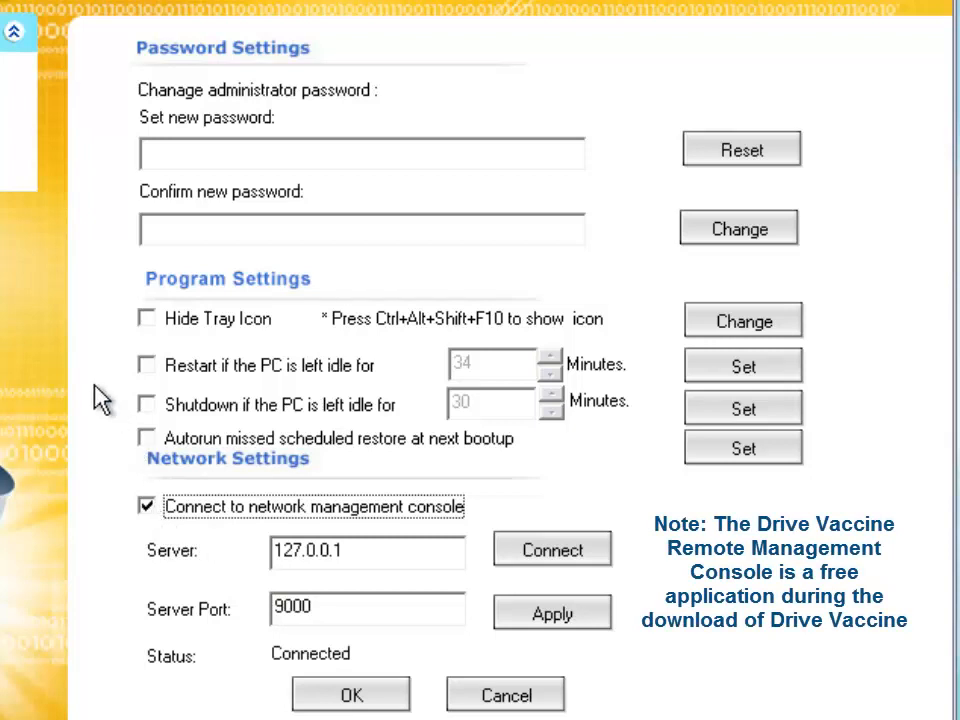
pyautogui.moveTo(105, 525)
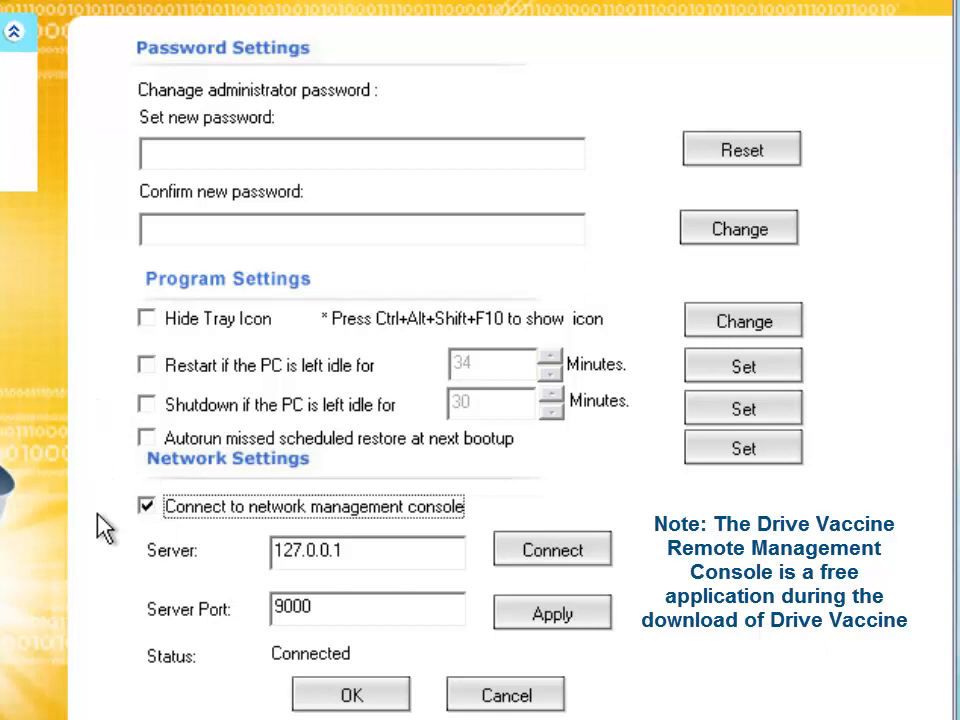
pyautogui.moveTo(388, 542)
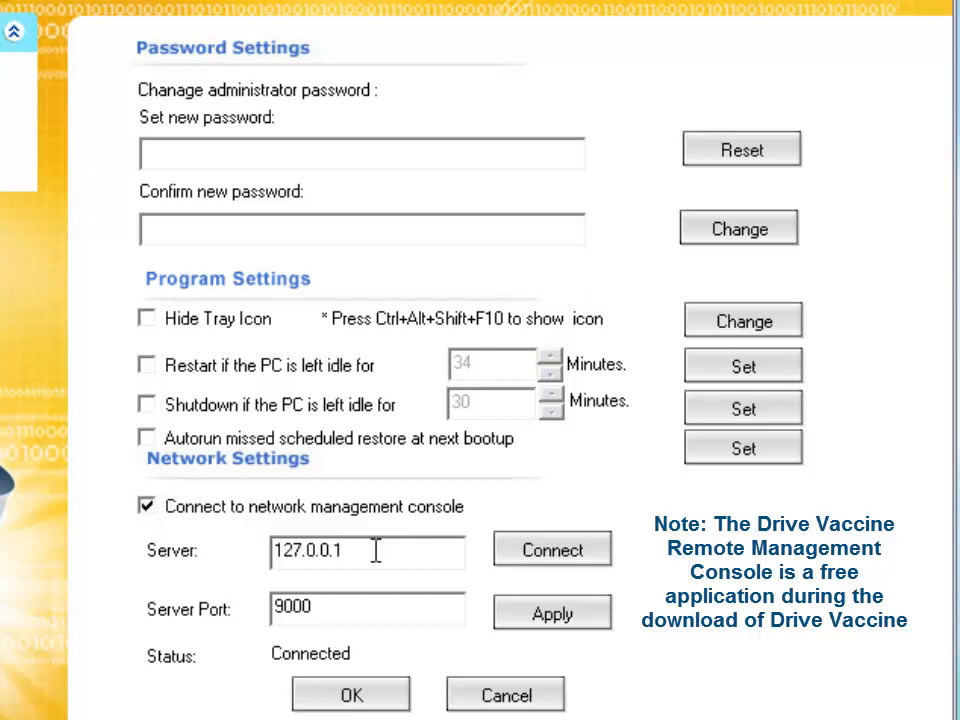
pyautogui.moveTo(378, 550)
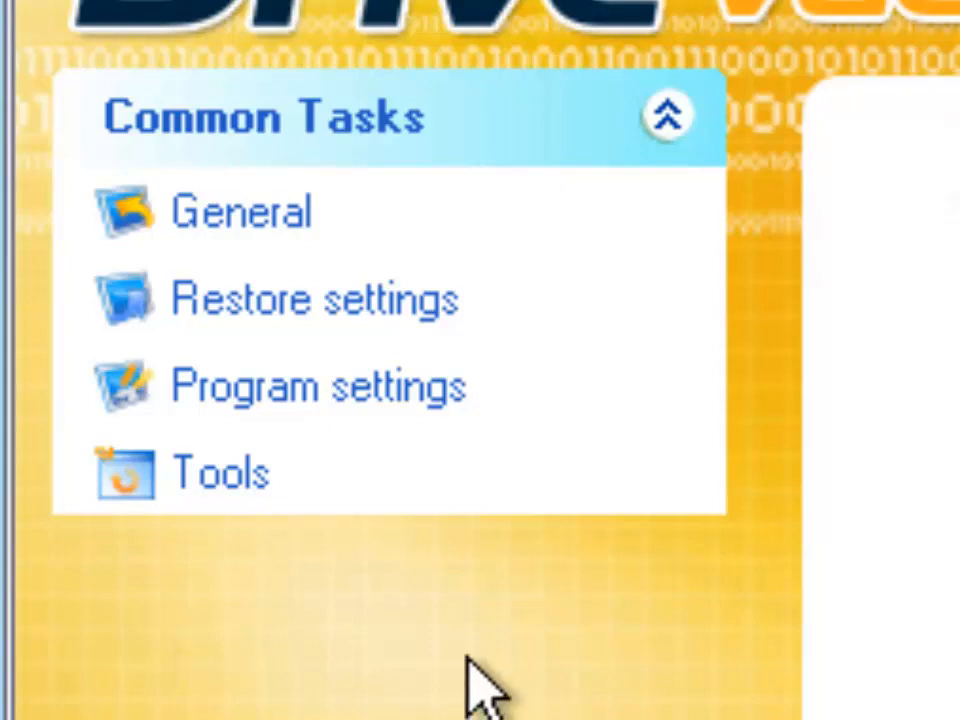
# View the CD-ROM and USB restrictions under Tools, then return to General
pyautogui.click(220, 471)
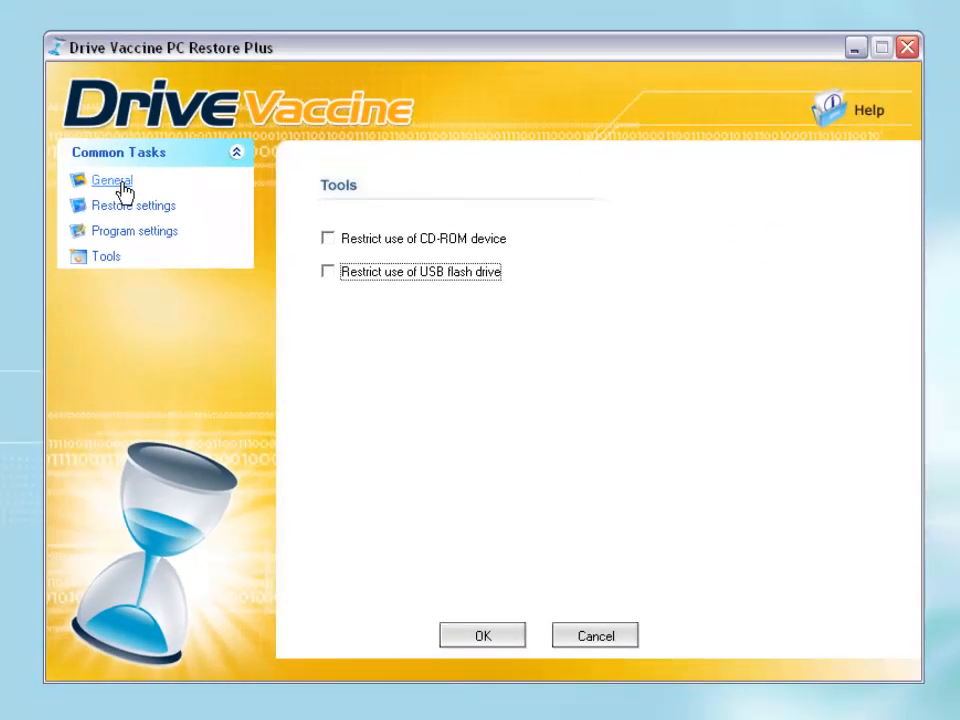
pyautogui.click(112, 180)
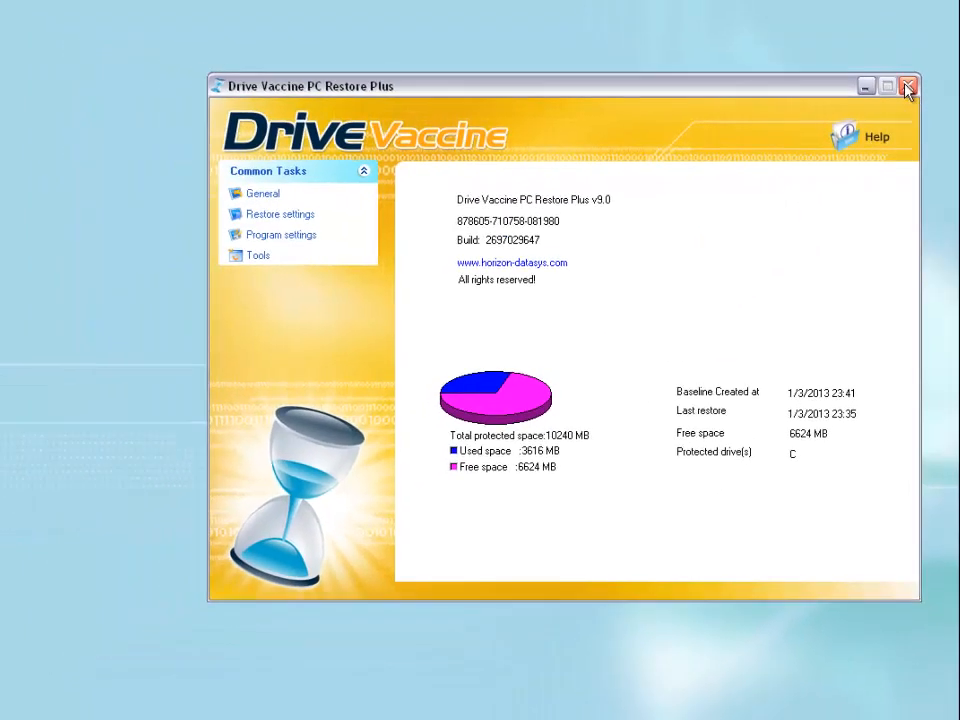
# Close Drive Vaccine and browse via My Computer and Local Disk C: into WINDOWS
pyautogui.click(907, 86)
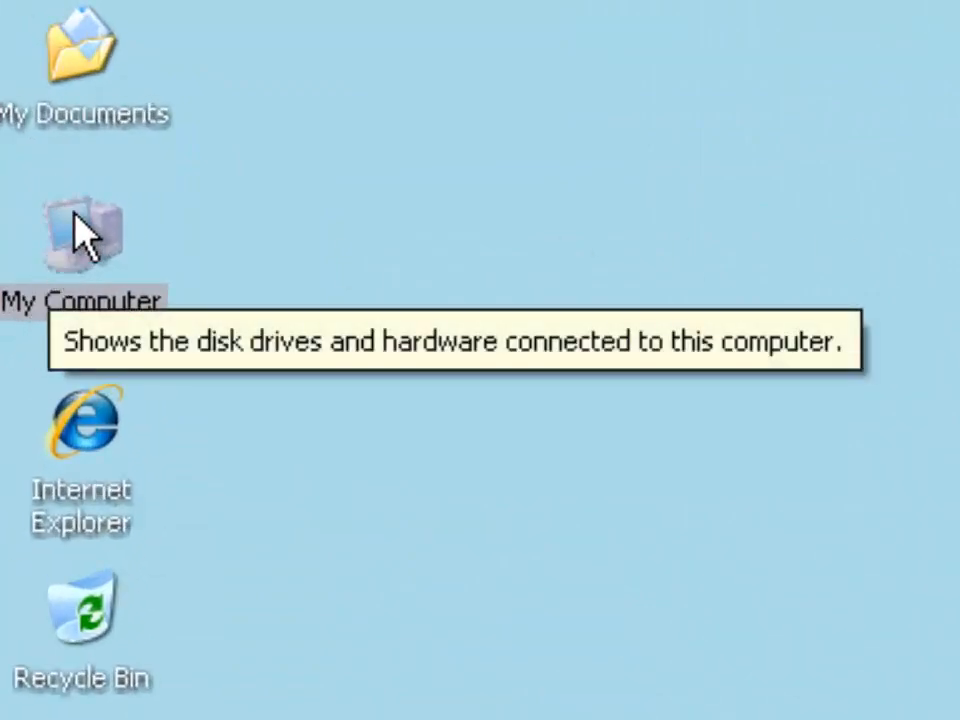
pyautogui.doubleClick(75, 230)
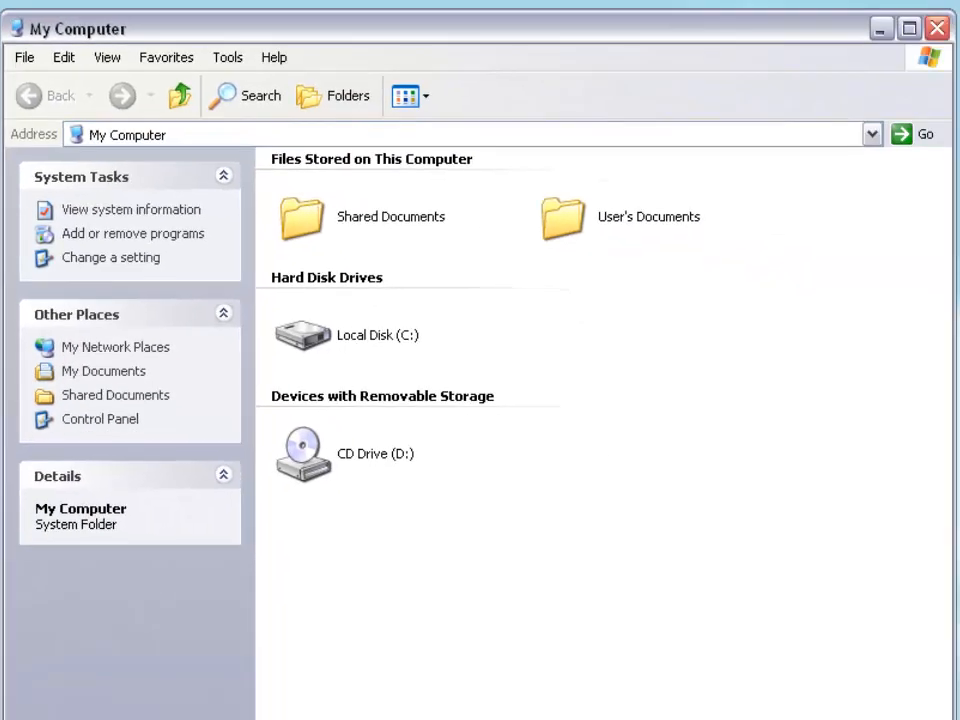
pyautogui.doubleClick(302, 335)
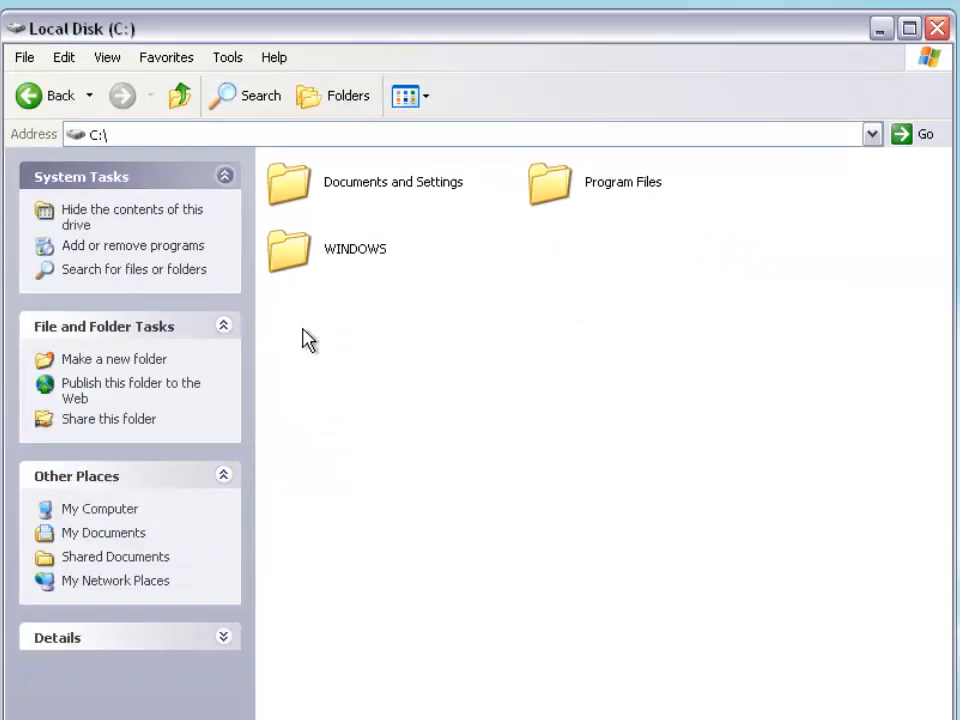
pyautogui.moveTo(293, 268)
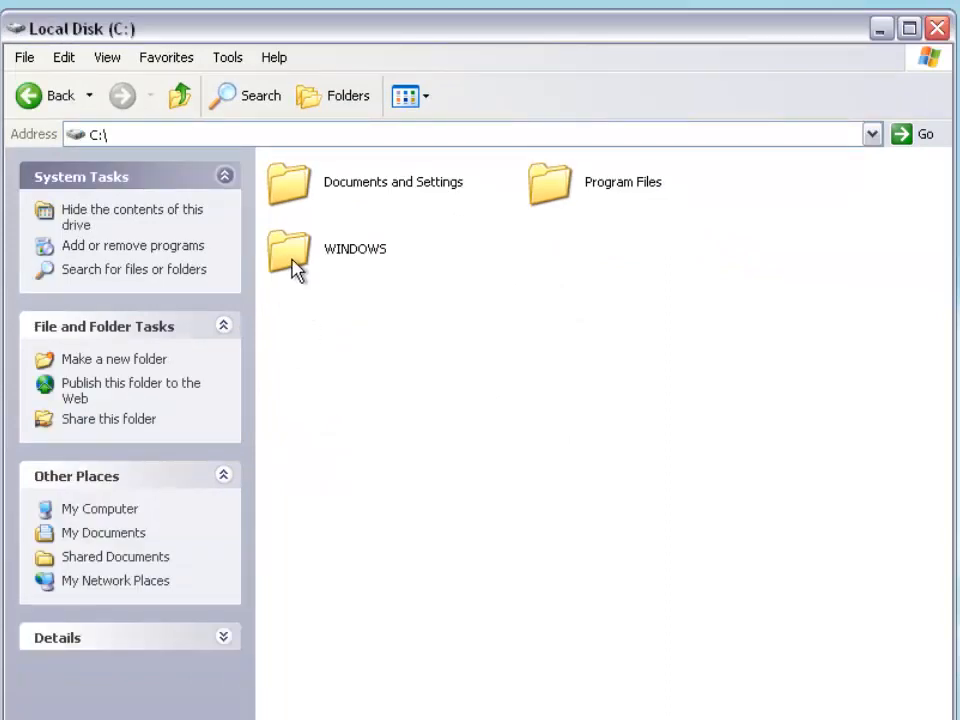
pyautogui.moveTo(335, 275)
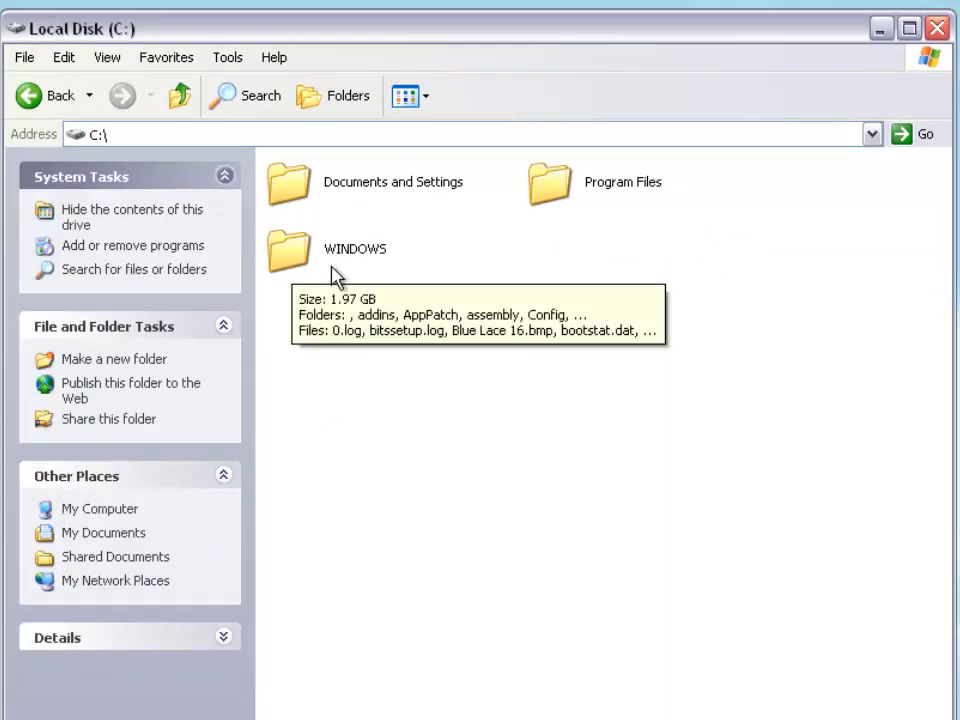
pyautogui.click(288, 250)
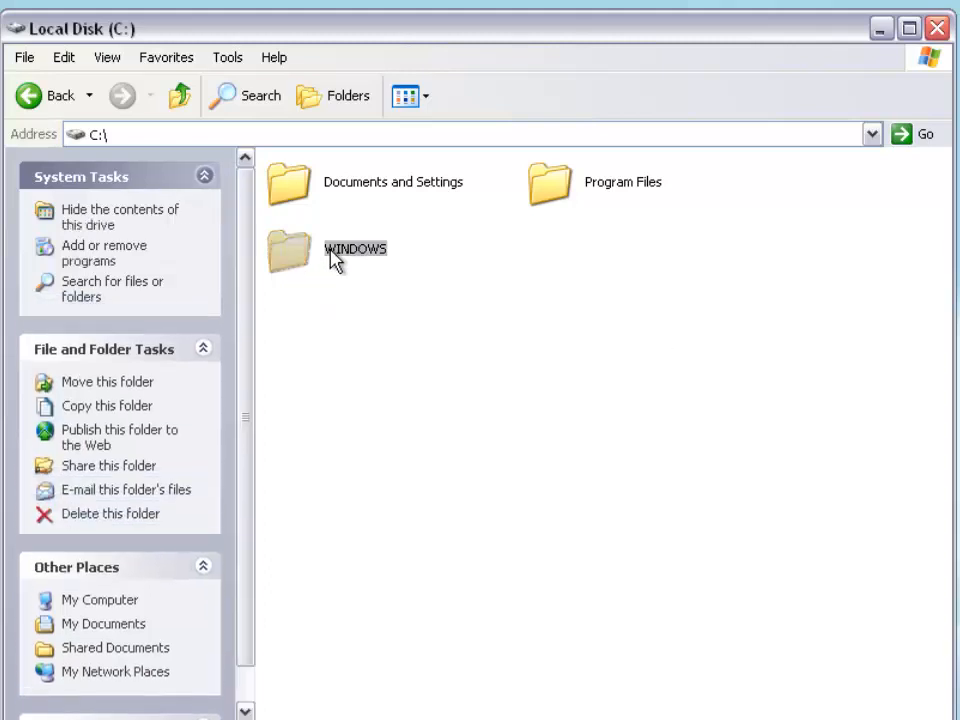
pyautogui.doubleClick(289, 250)
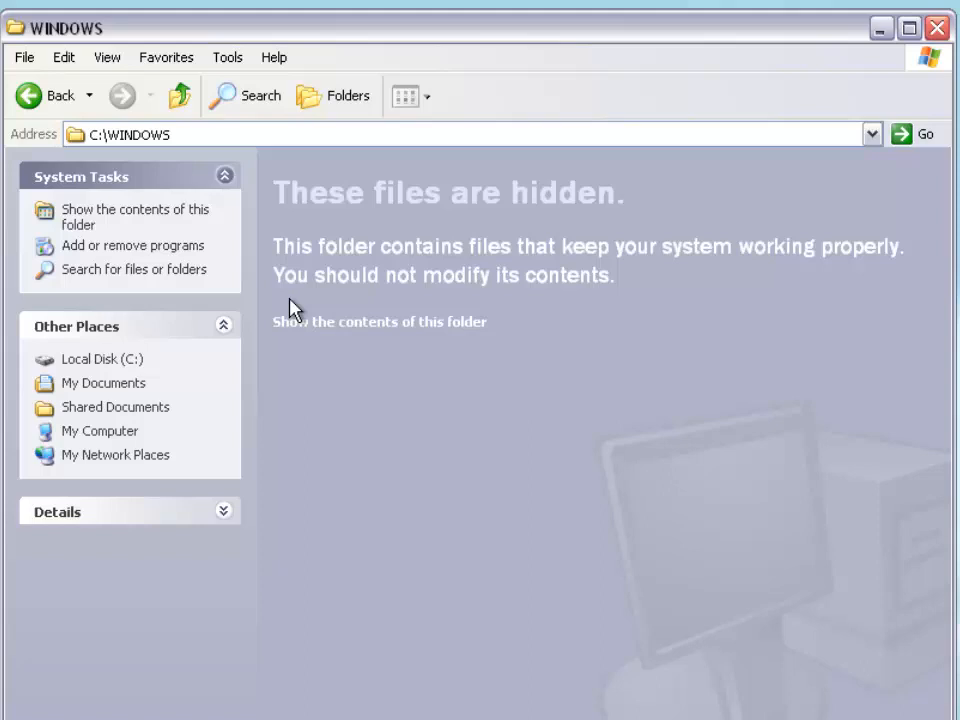
pyautogui.moveTo(347, 322)
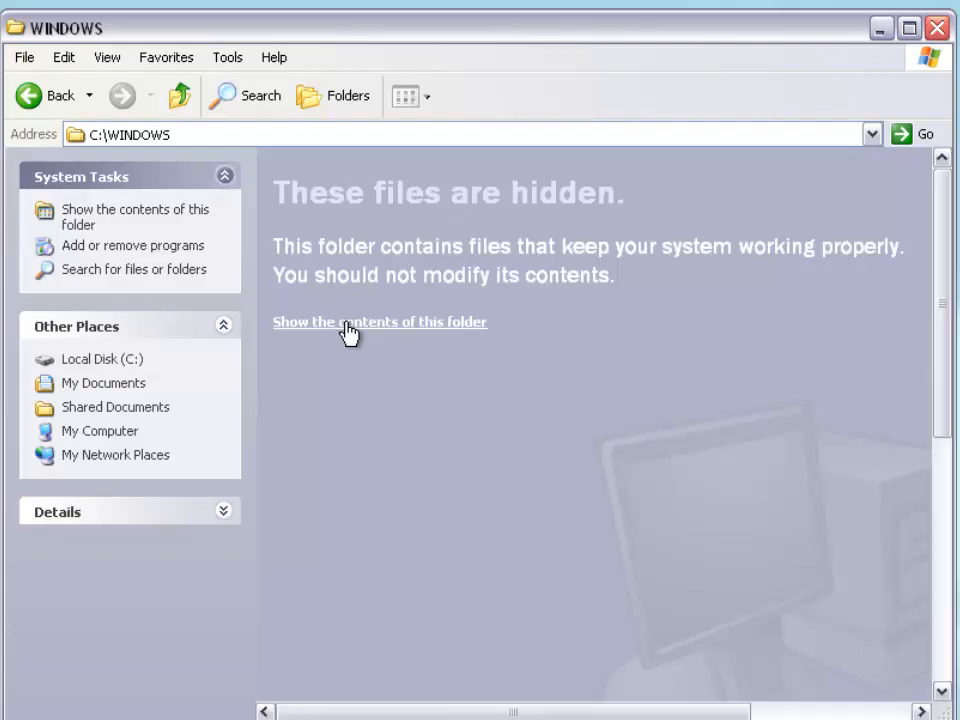
# Delete the numbered, Adobe, appmgmt and CatRoot folders from system32, then close it
pyautogui.click(379, 321)
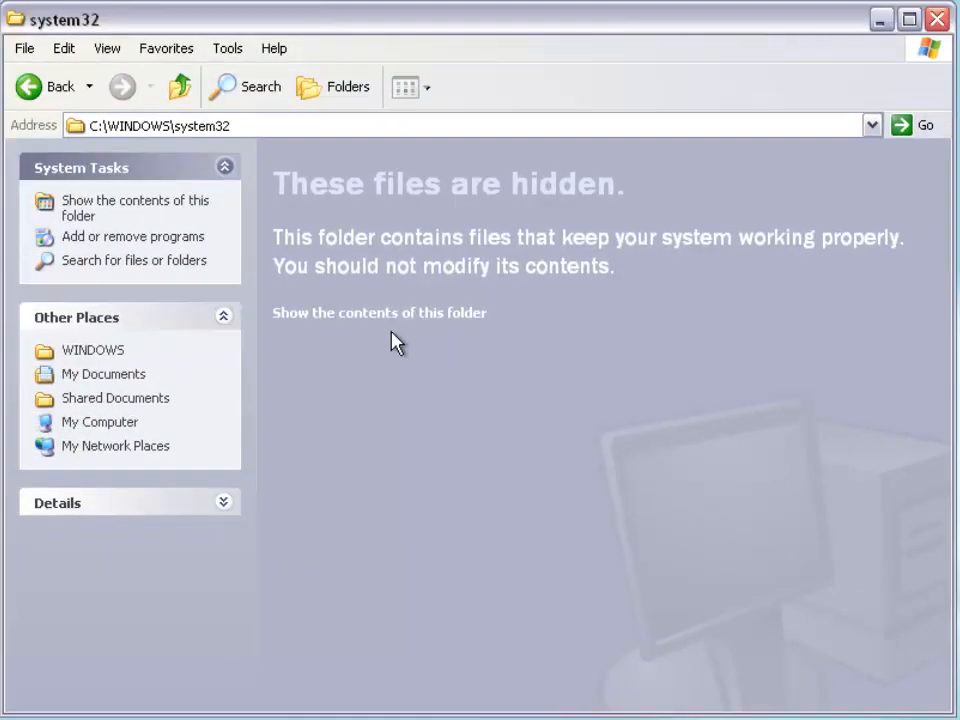
pyautogui.moveTo(388, 313)
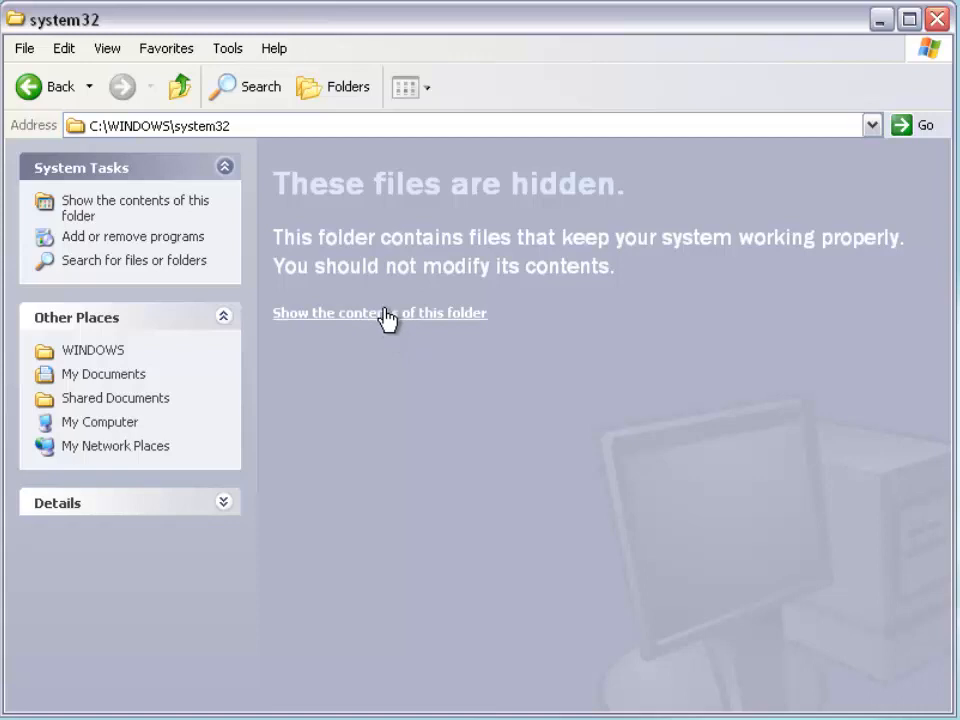
pyautogui.click(380, 313)
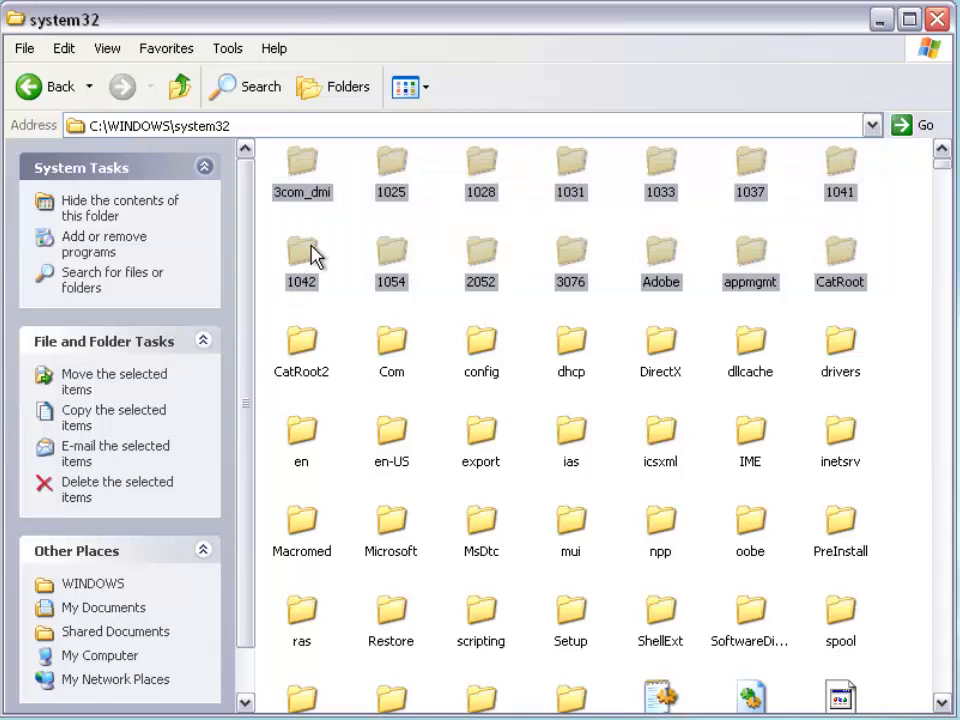
pyautogui.rightClick(301, 255)
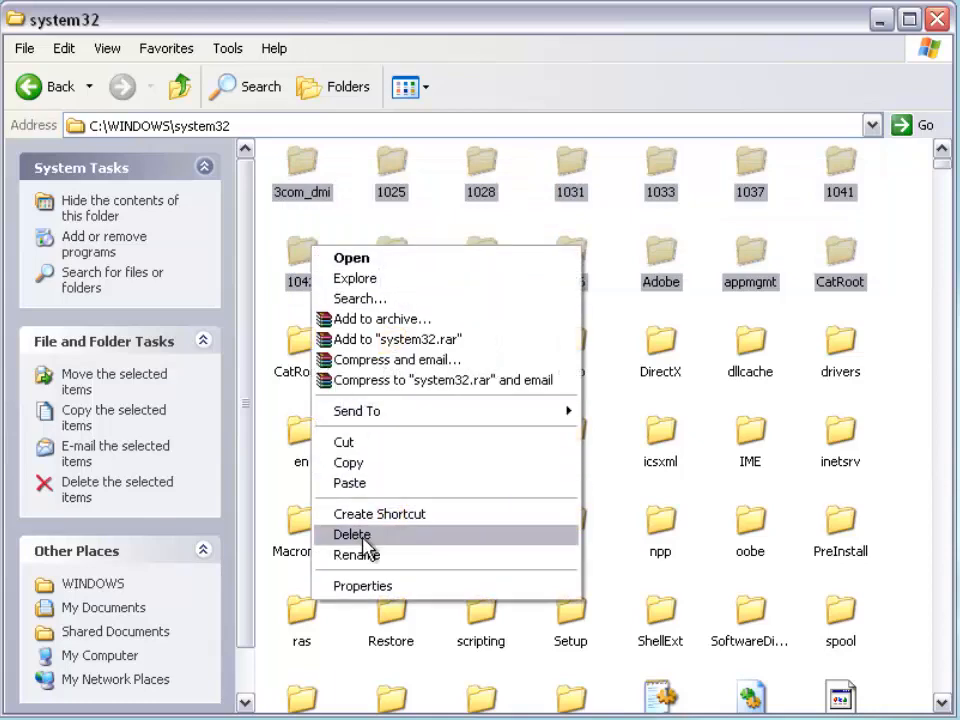
pyautogui.click(352, 535)
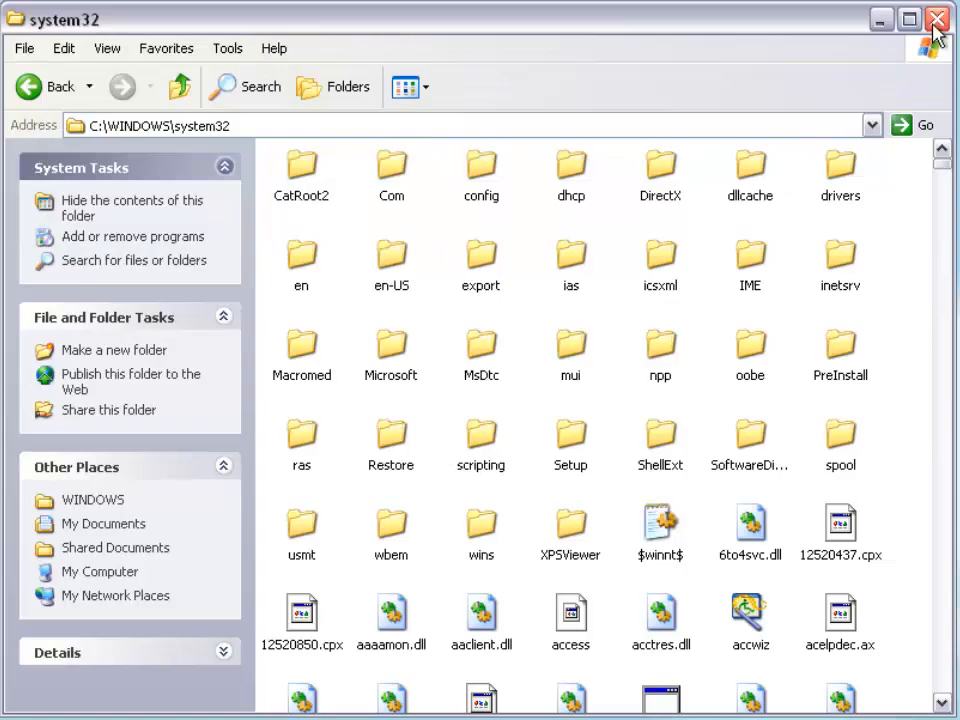
pyautogui.click(937, 18)
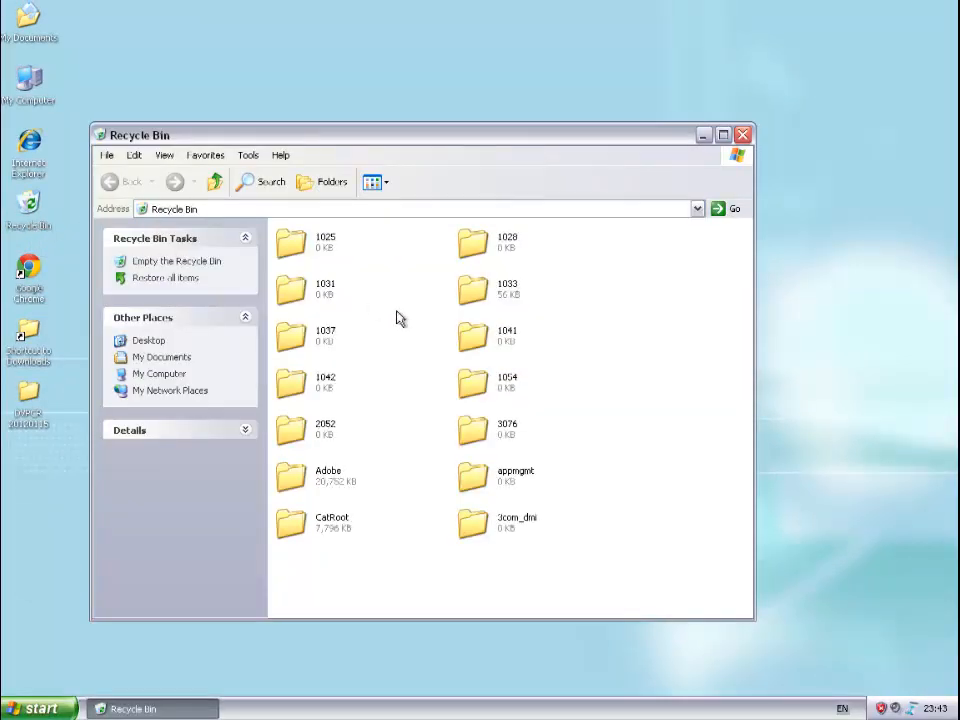
pyautogui.moveTo(393, 518)
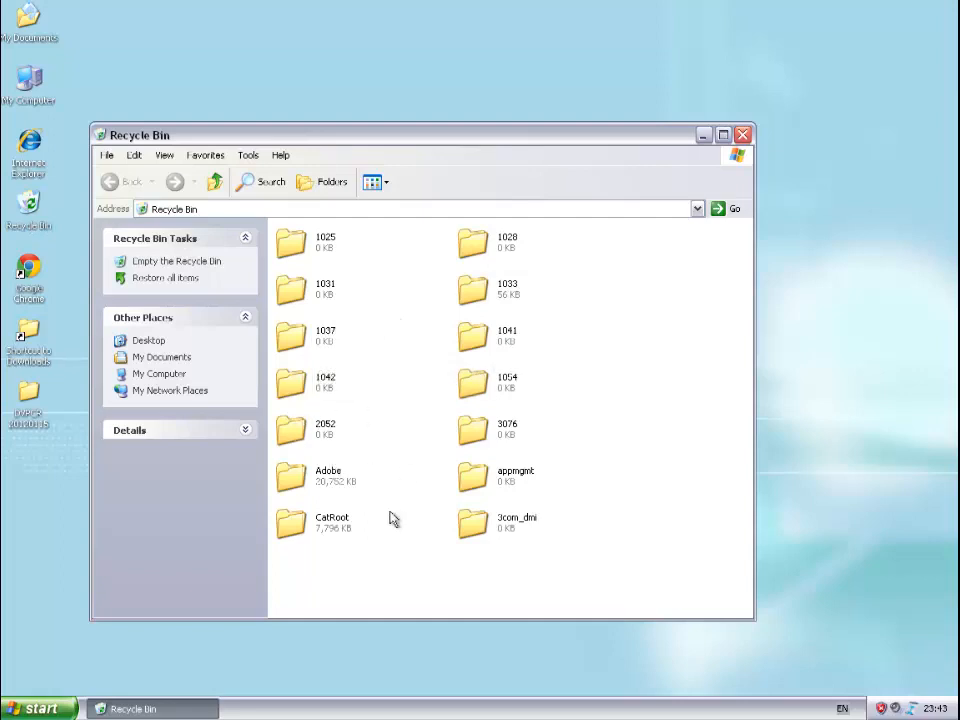
pyautogui.moveTo(240, 277)
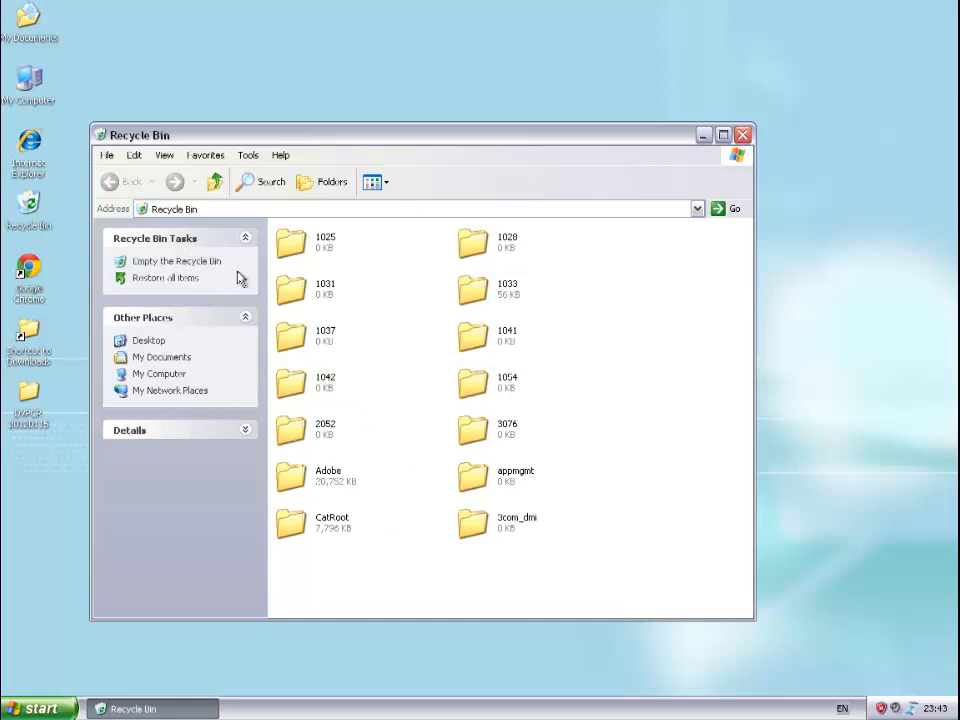
# Move Important Documents from Downloads to the bin, then empty the Recycle Bin
pyautogui.click(166, 260)
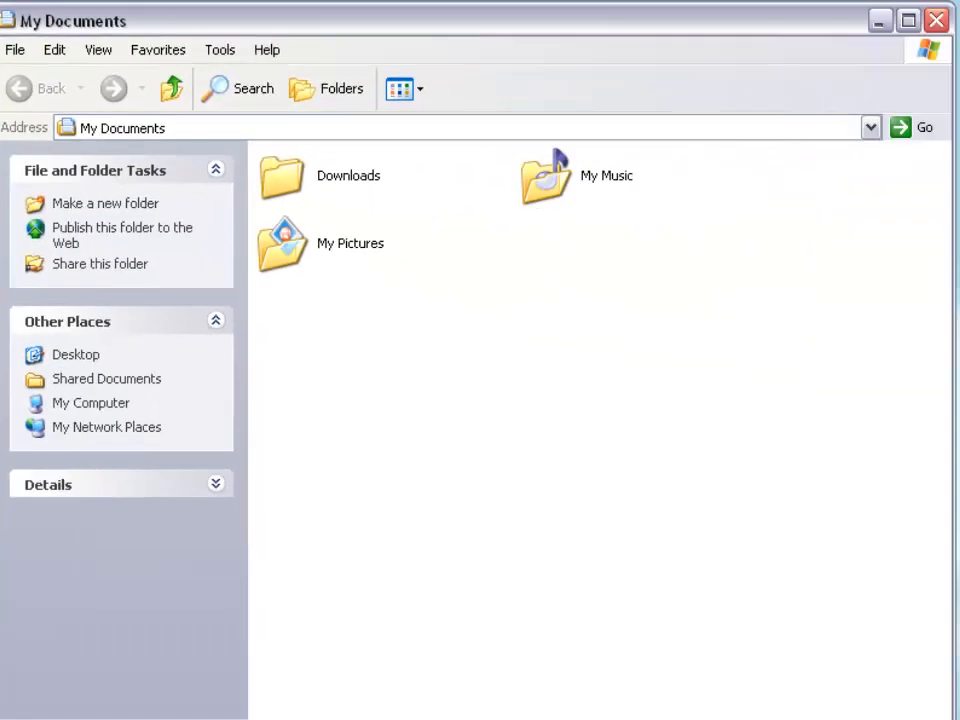
pyautogui.moveTo(278, 182)
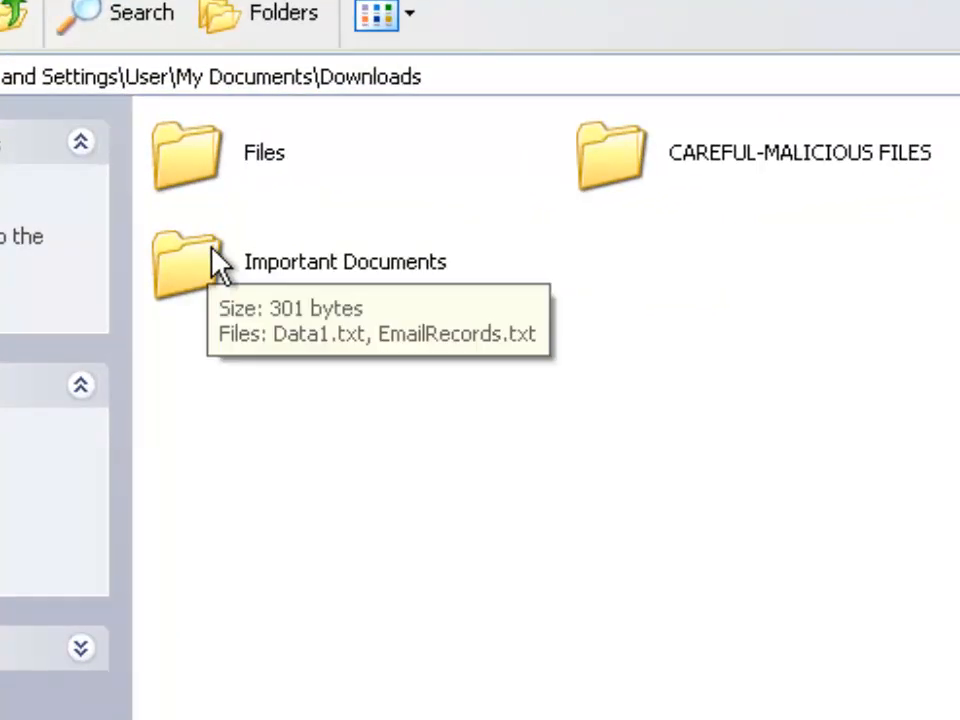
pyautogui.doubleClick(185, 265)
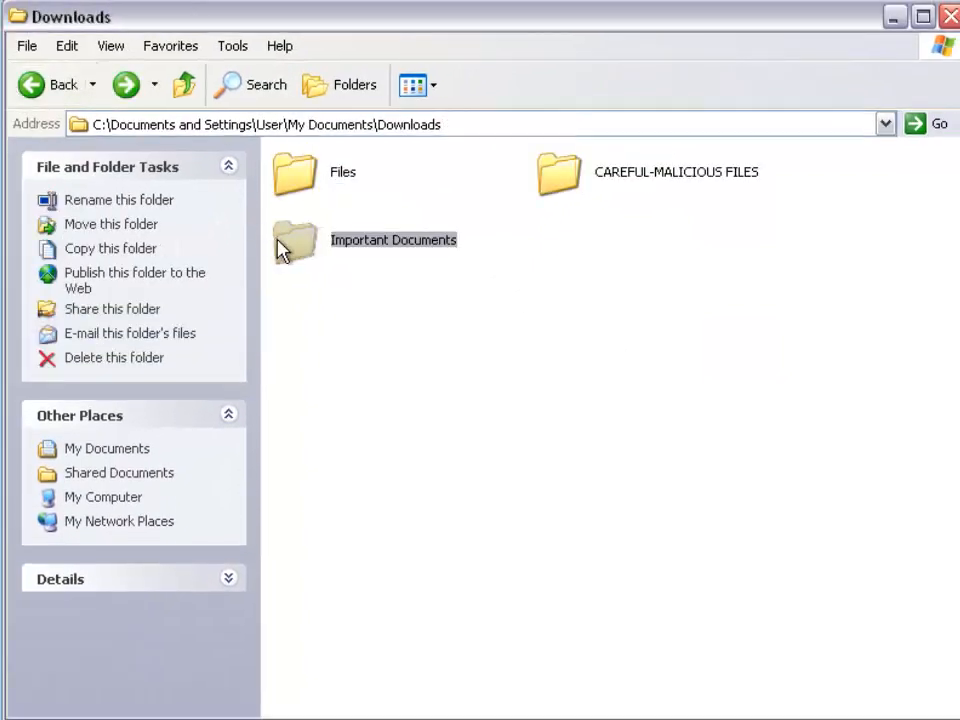
pyautogui.click(113, 357)
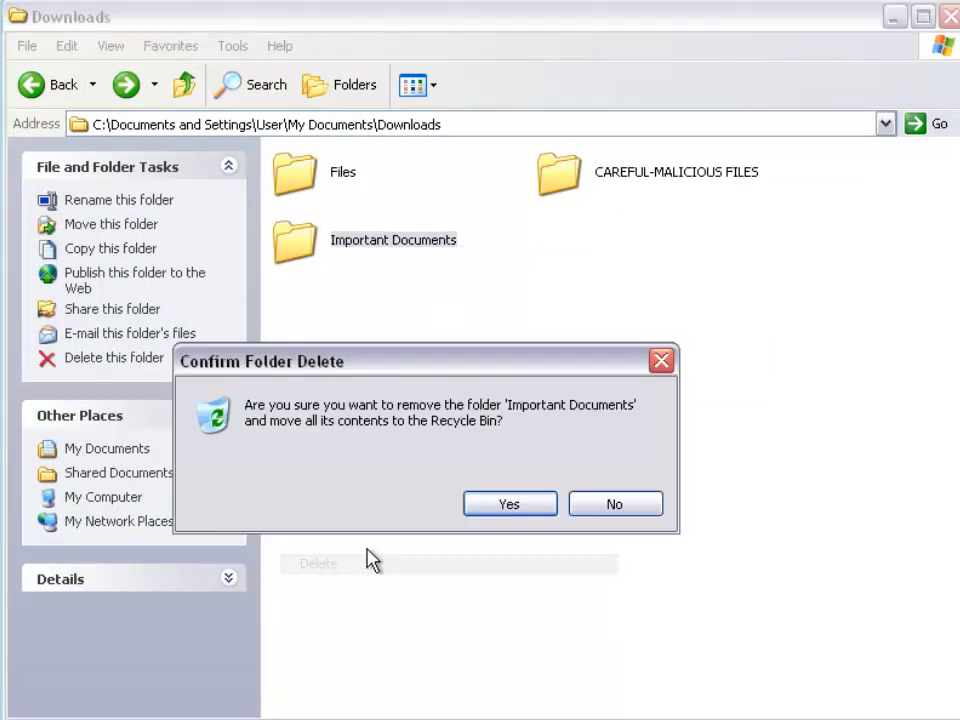
pyautogui.click(509, 504)
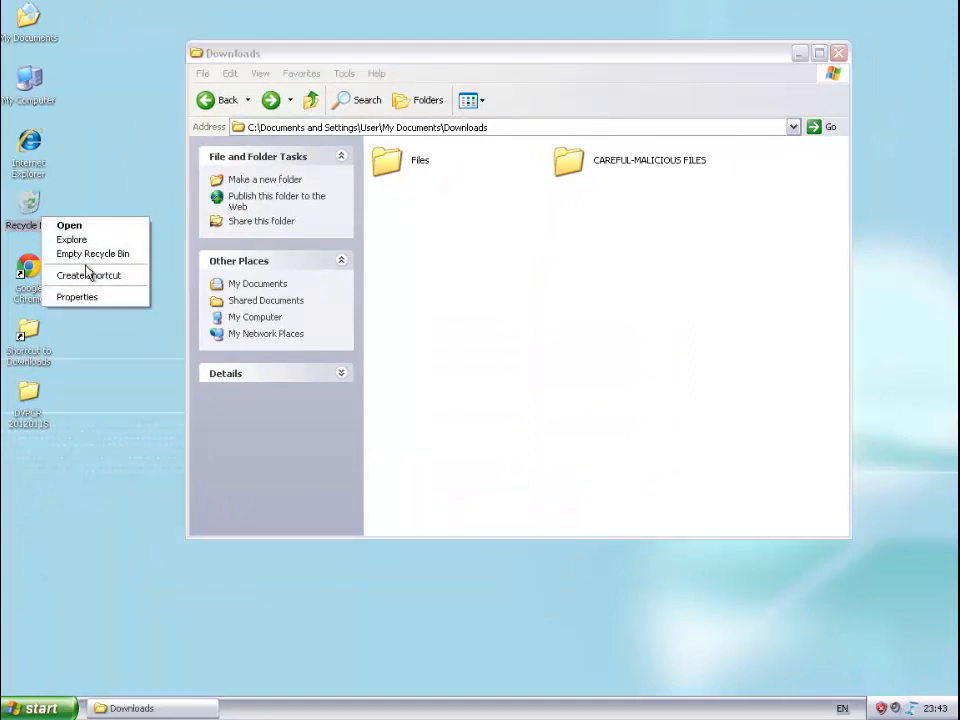
pyautogui.click(93, 253)
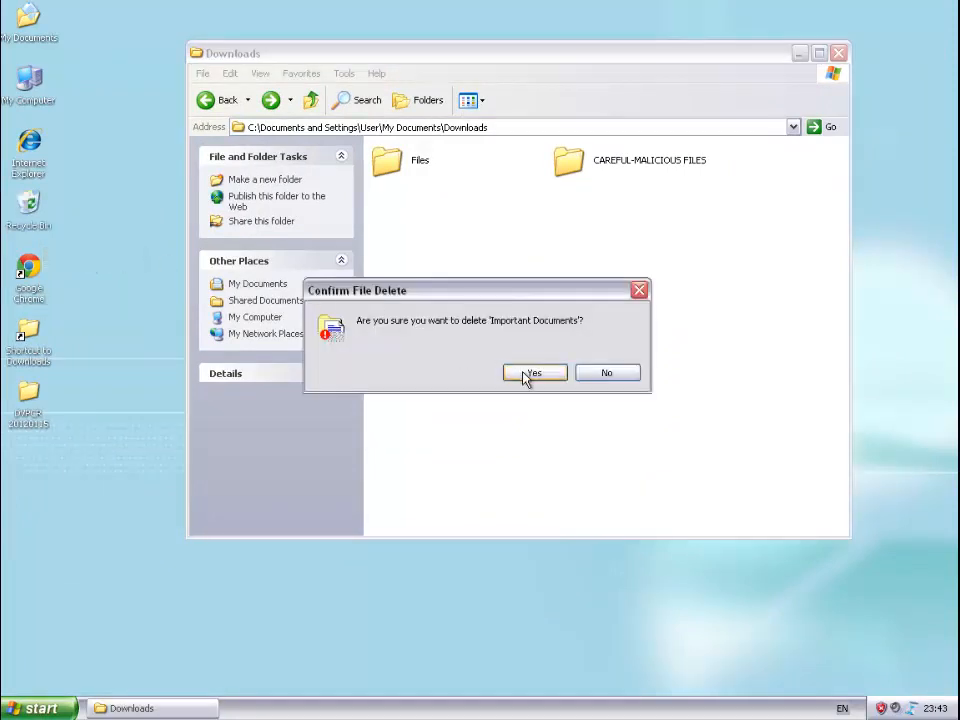
pyautogui.click(534, 372)
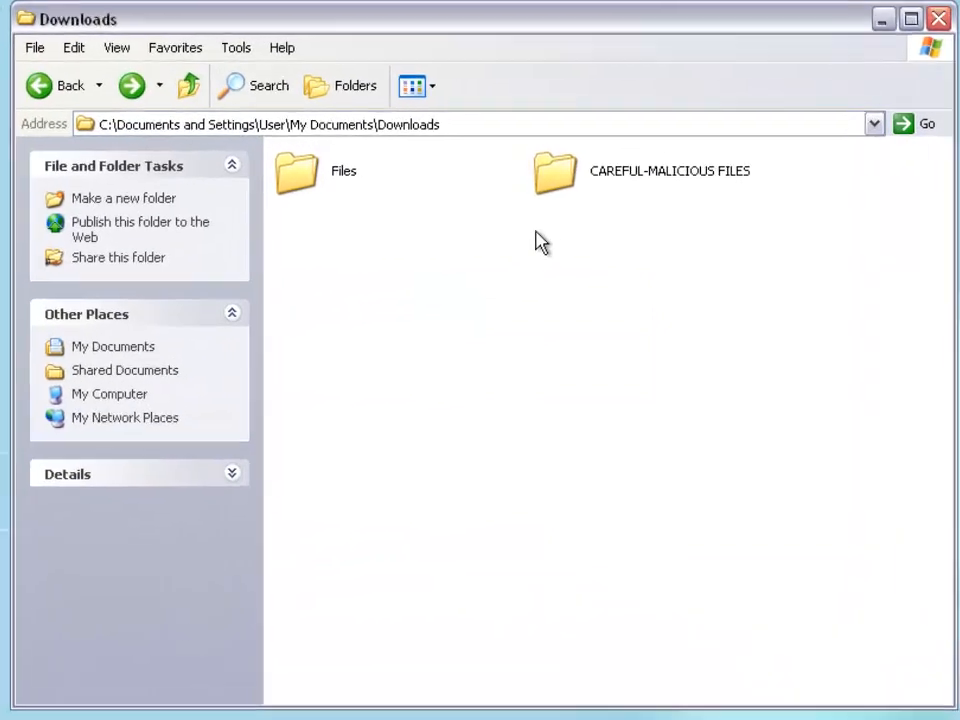
pyautogui.moveTo(556, 175)
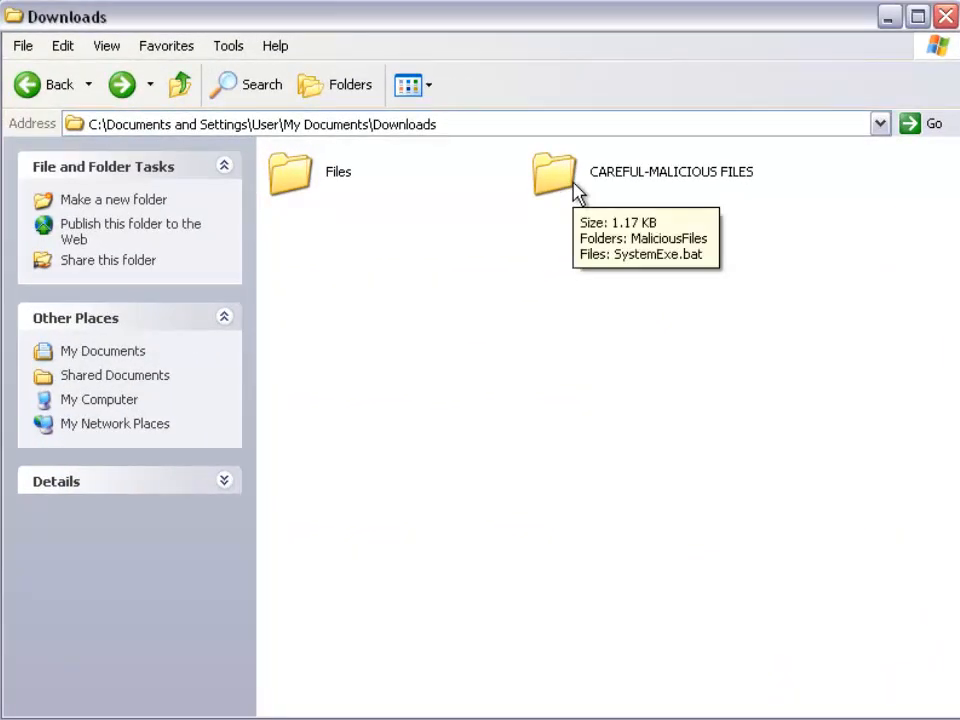
pyautogui.moveTo(600, 192)
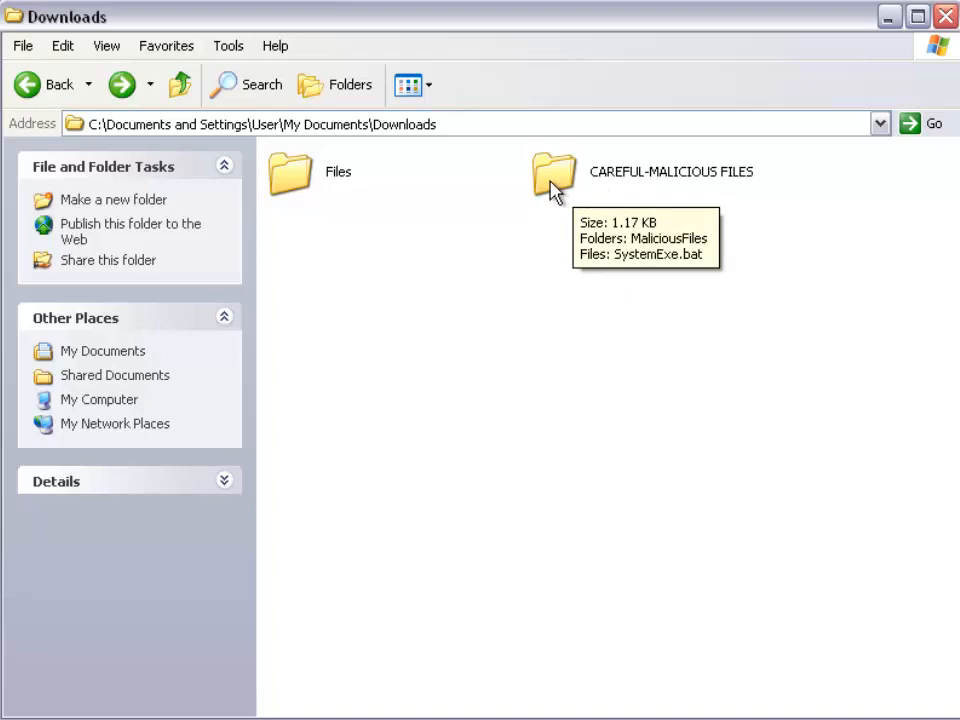
pyautogui.moveTo(545, 250)
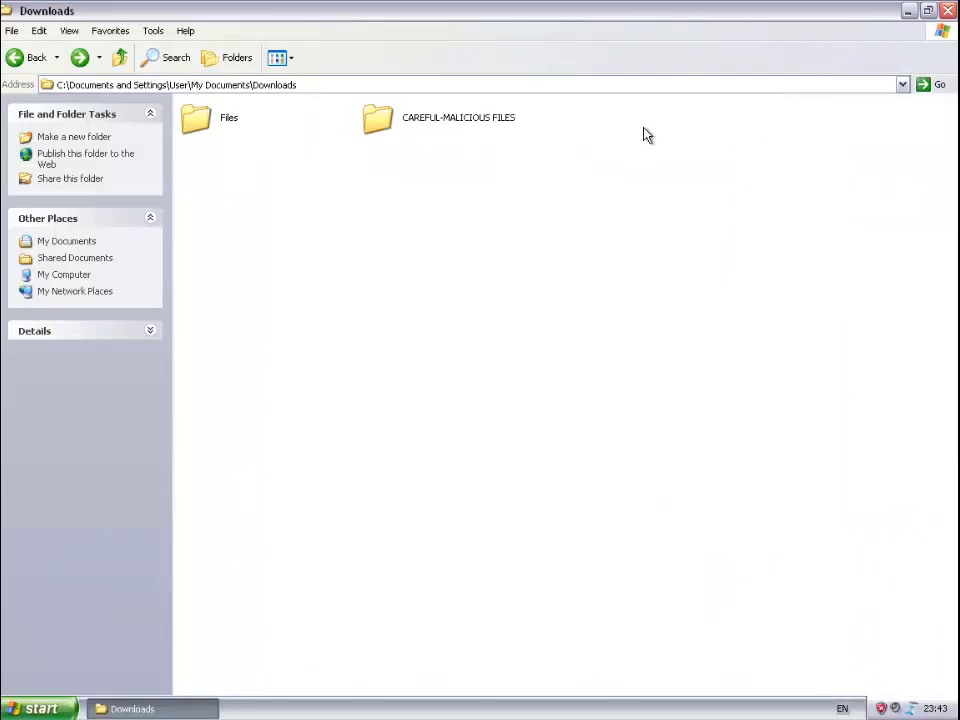
# Run SystemExe from CAREFUL-MALICIOUS FILES, flooding the screen with virus warnings, then bring up shut-down options
pyautogui.click(458, 117)
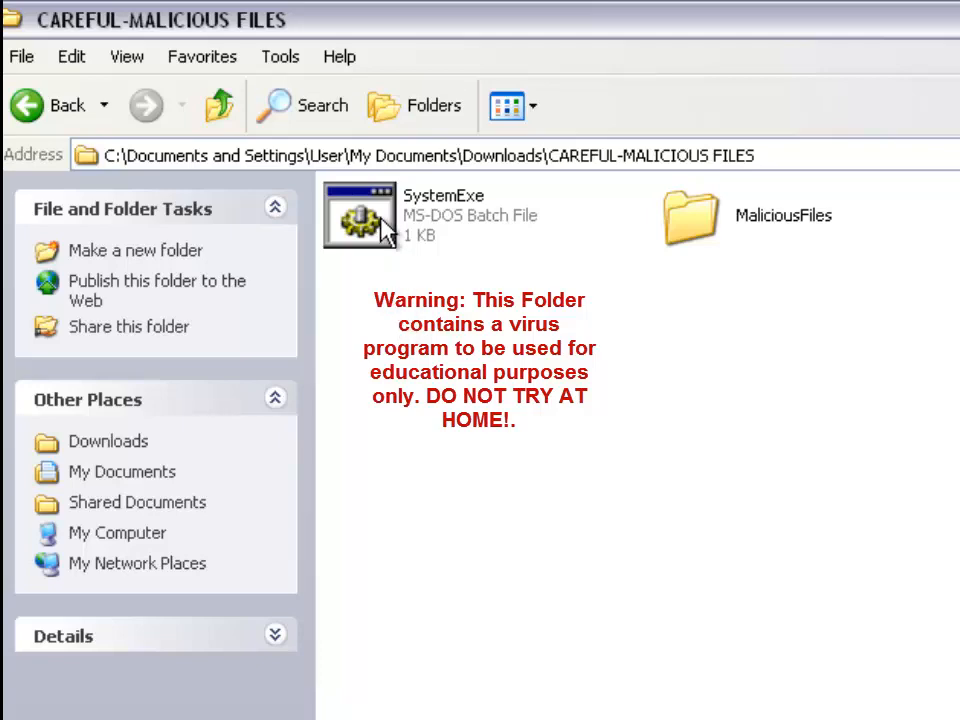
pyautogui.moveTo(375, 220)
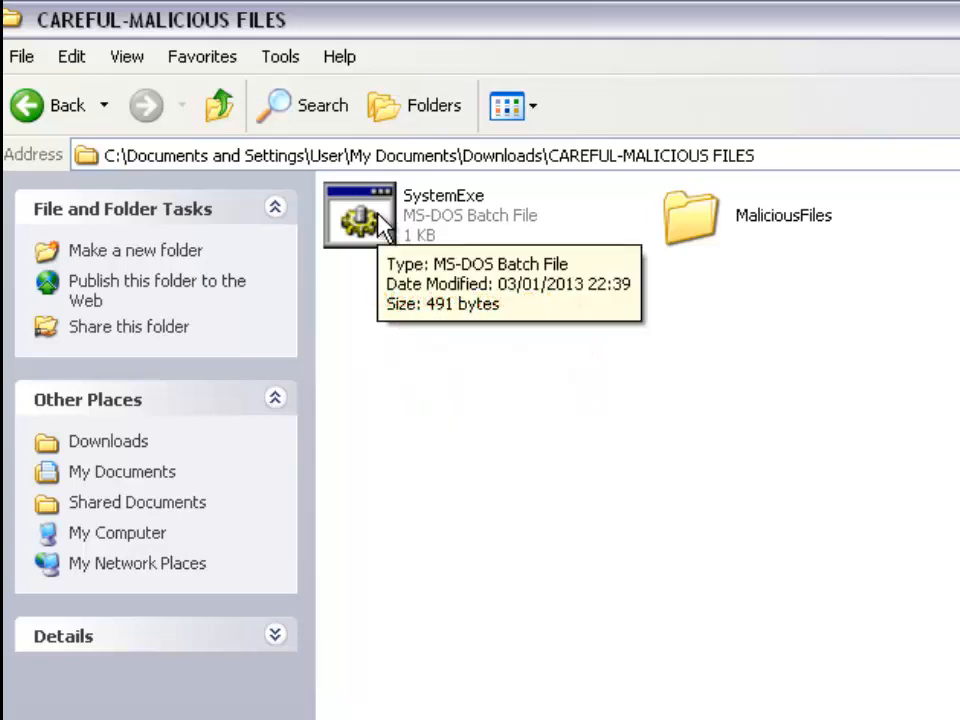
pyautogui.doubleClick(359, 215)
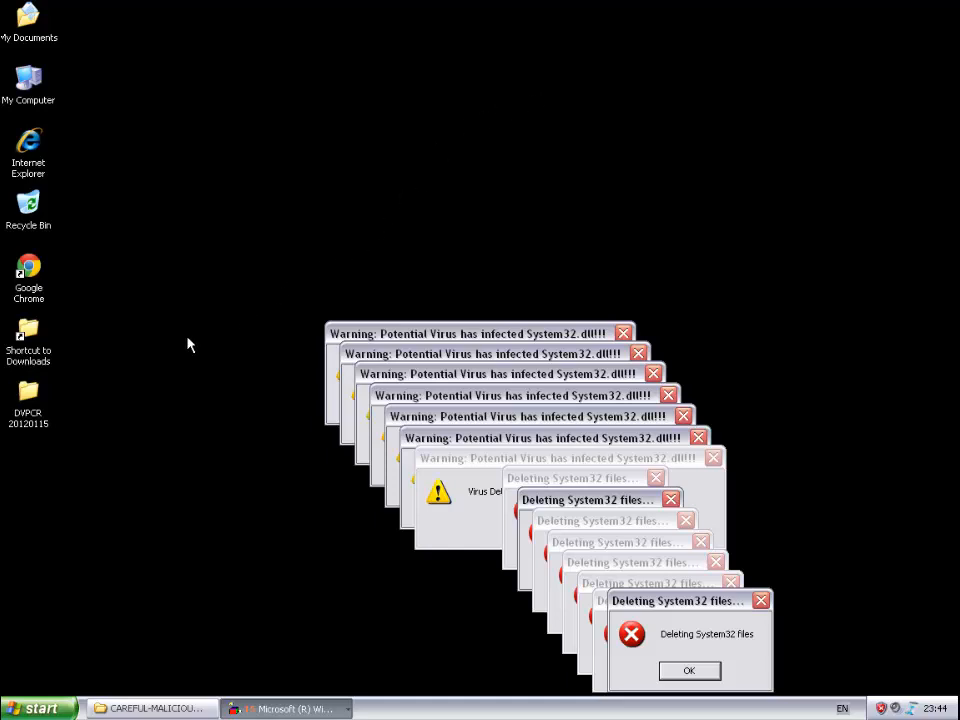
pyautogui.moveTo(60, 667)
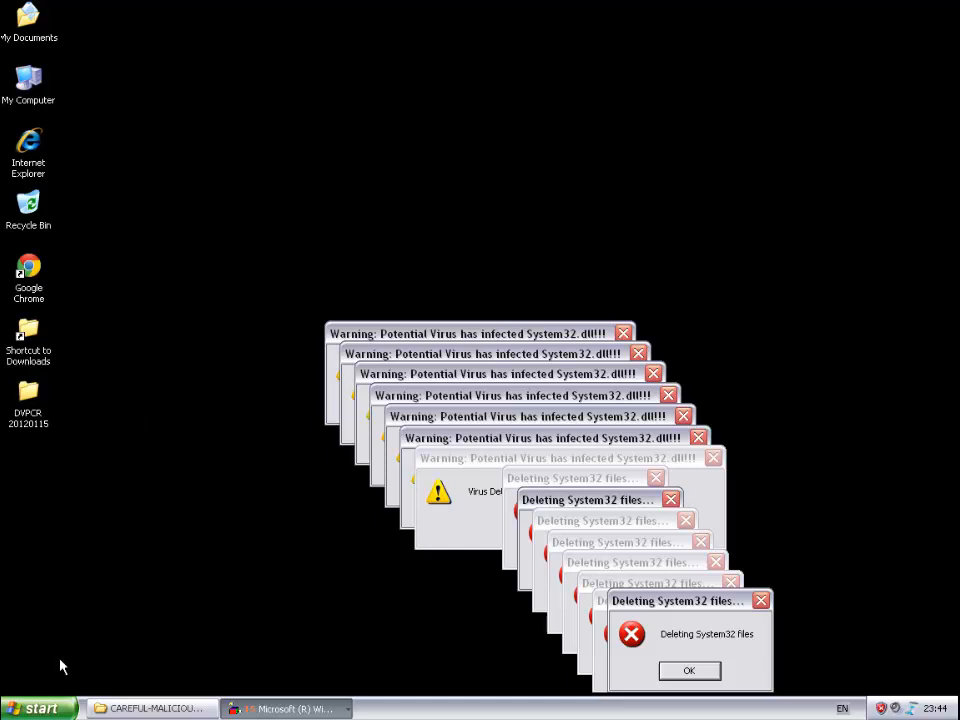
pyautogui.click(35, 708)
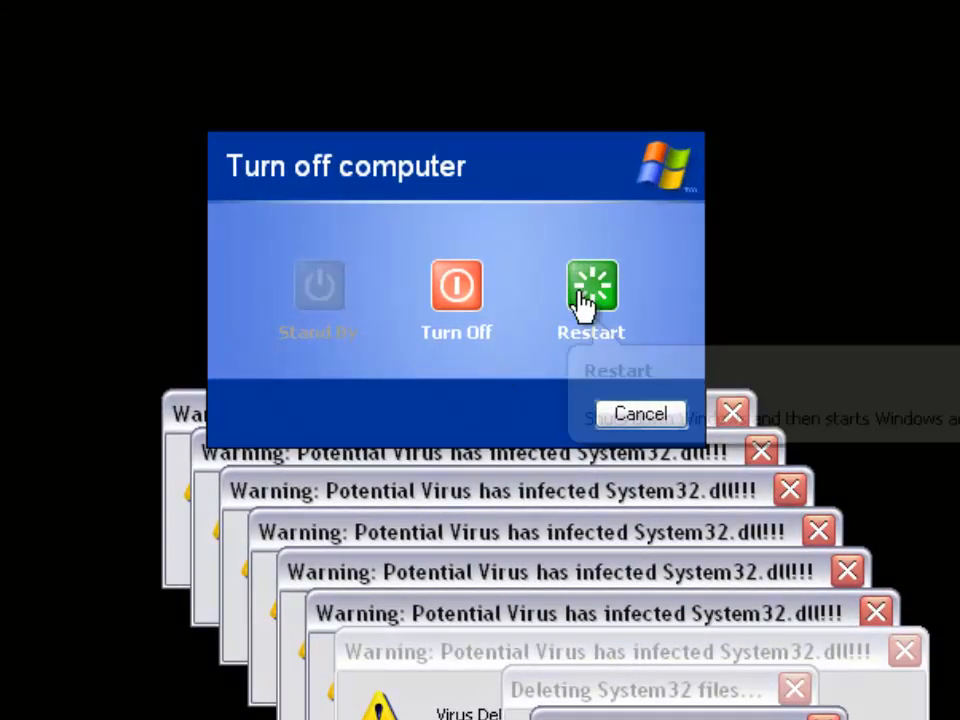
pyautogui.moveTo(591, 285)
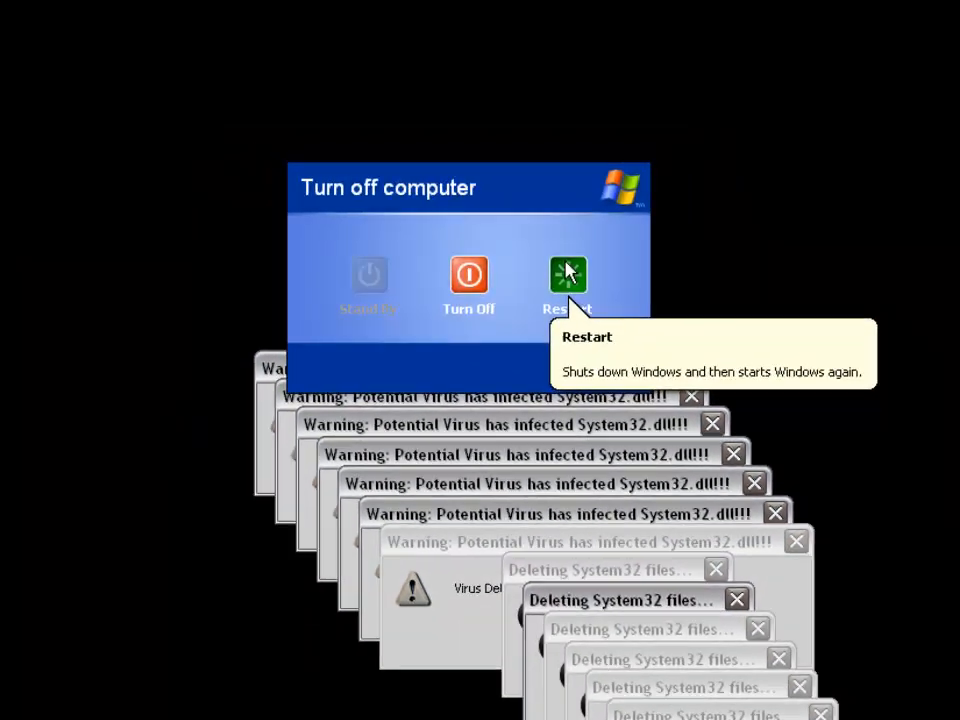
# Restart Windows XP from the Turn off computer dialog to reach a clean desktop
pyautogui.click(568, 275)
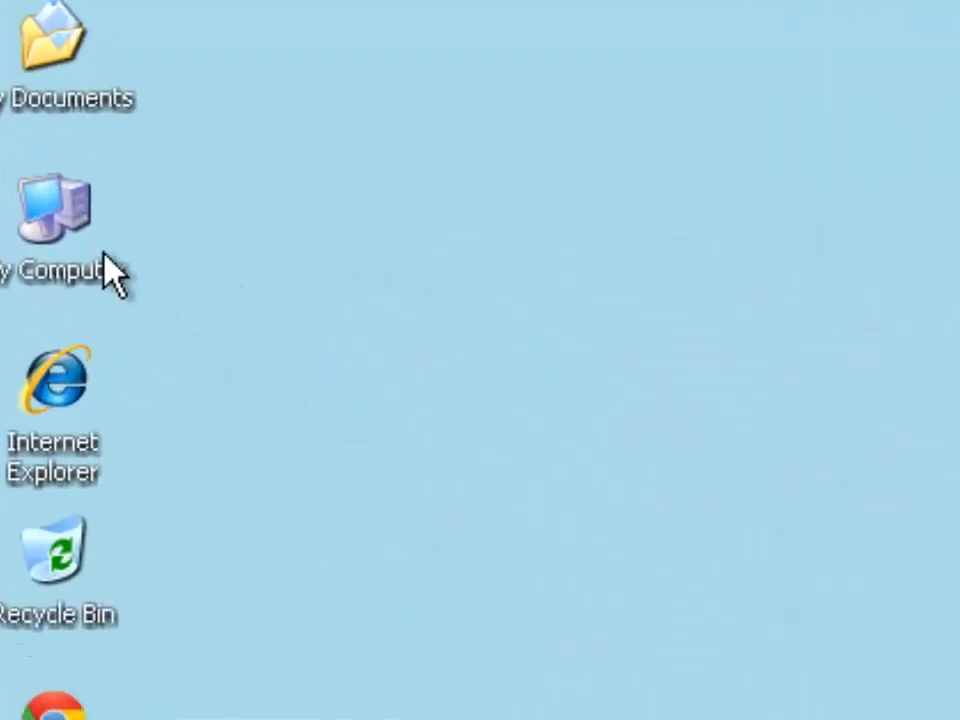
# Confirm C:\WINDOWS\system32 folders and My Documents > Downloads > Important Documents are restored
pyautogui.doubleClick(55, 210)
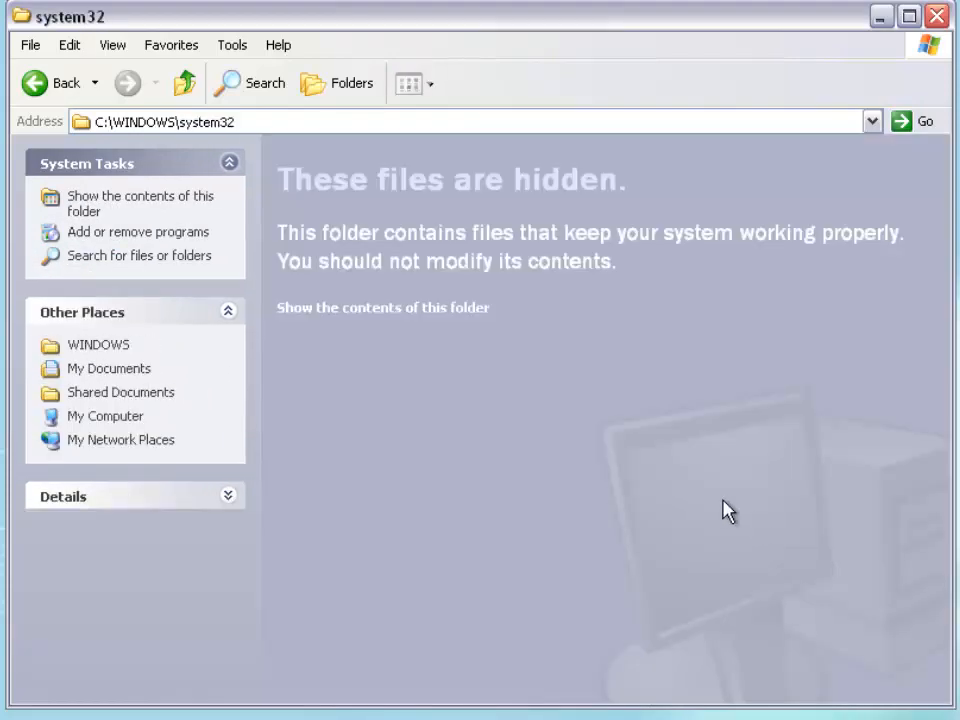
pyautogui.click(383, 307)
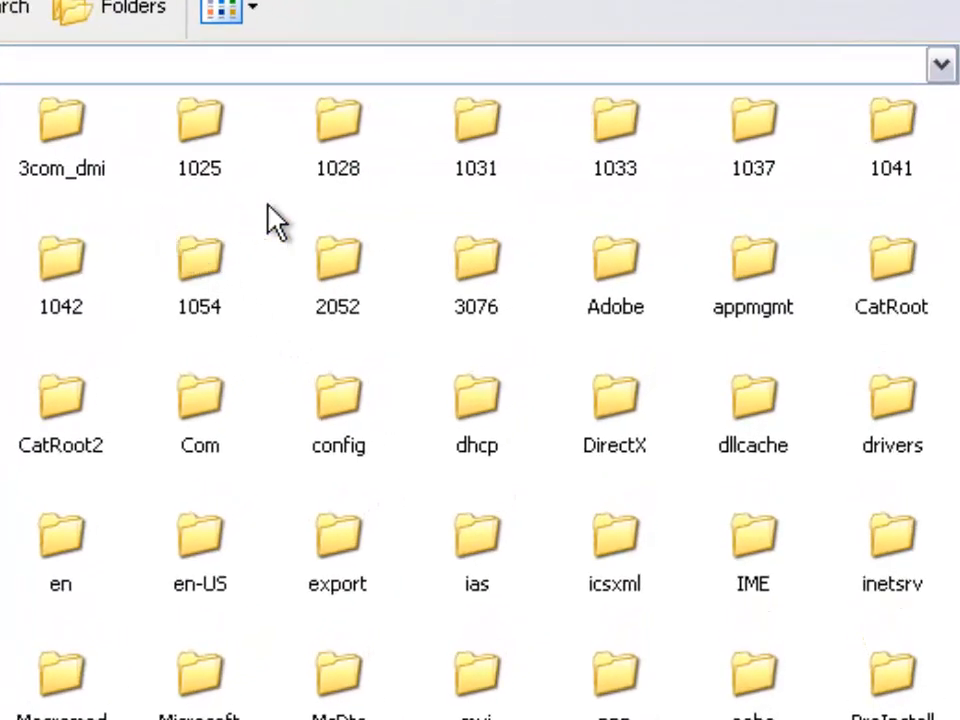
pyautogui.moveTo(285, 313)
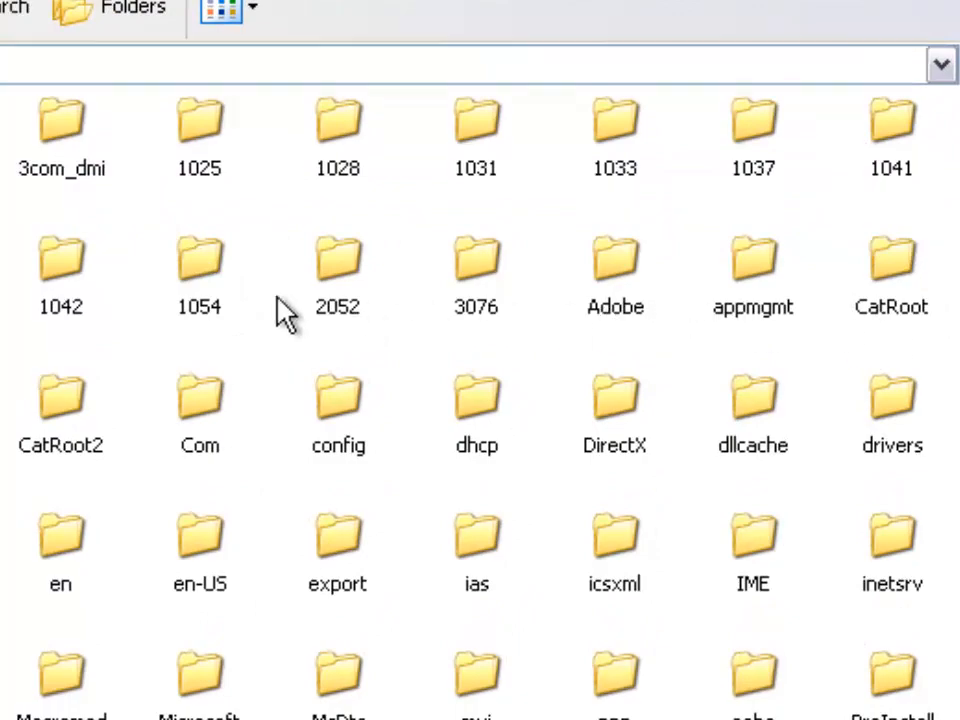
pyautogui.moveTo(315, 175)
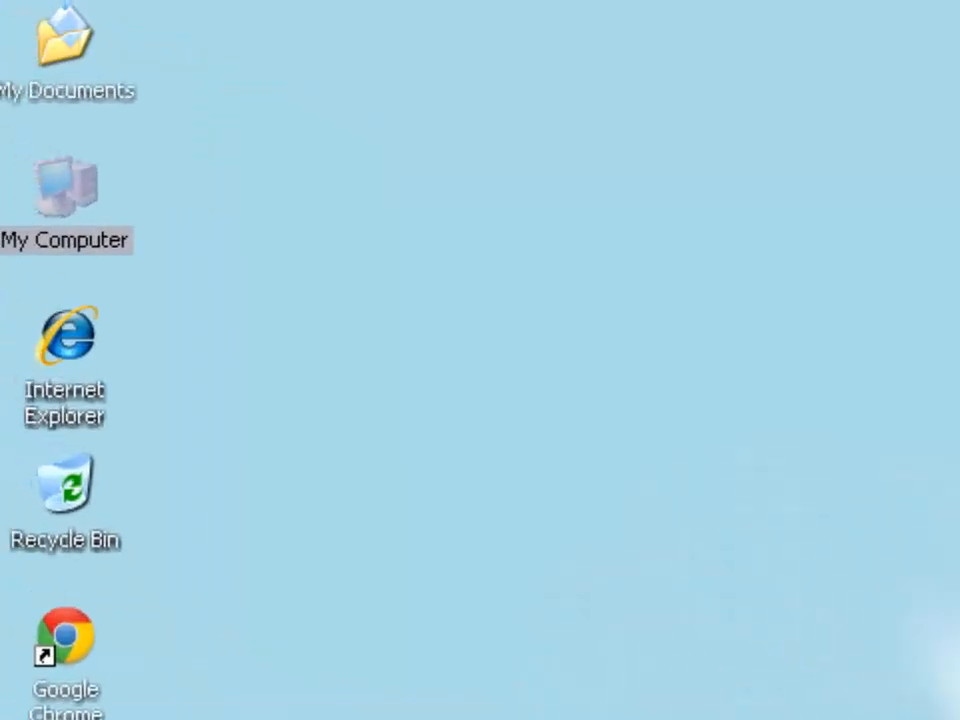
pyautogui.doubleClick(65, 45)
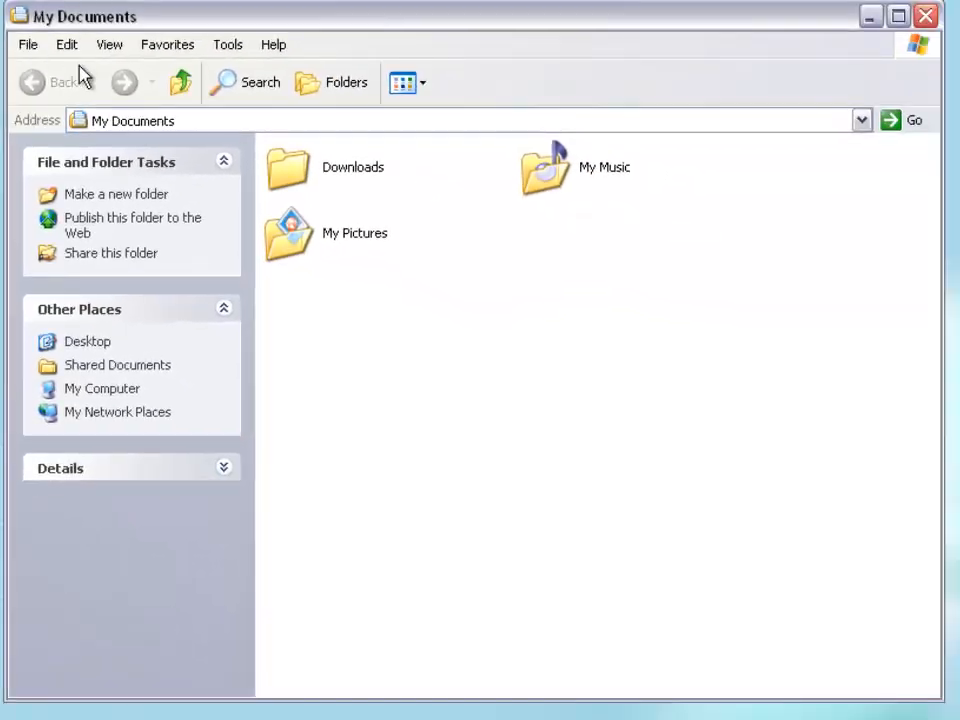
pyautogui.doubleClick(287, 167)
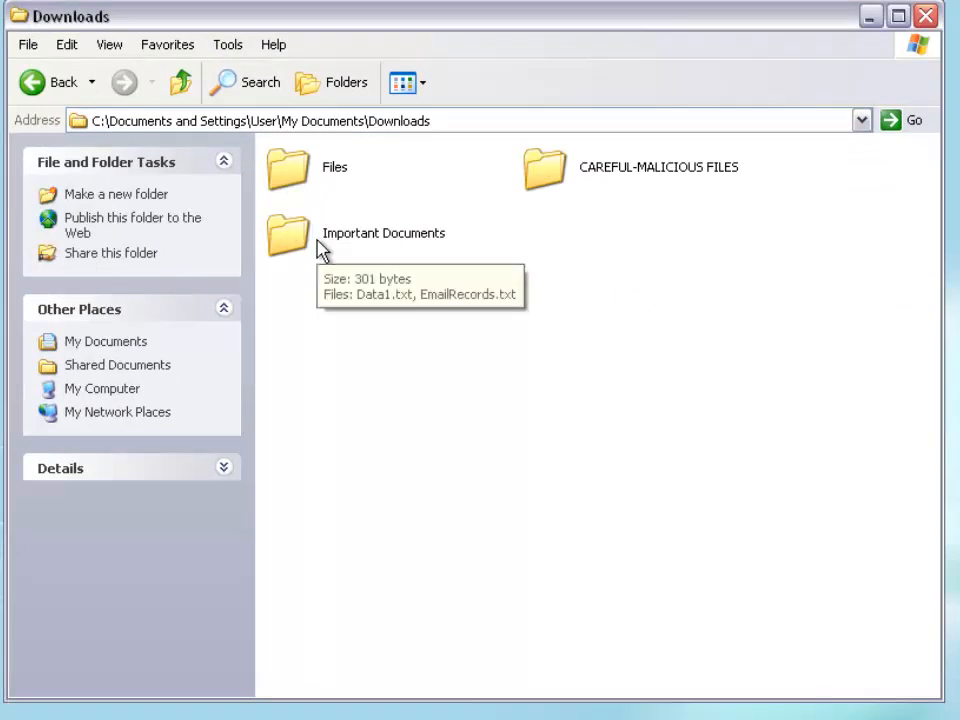
pyautogui.doubleClick(287, 237)
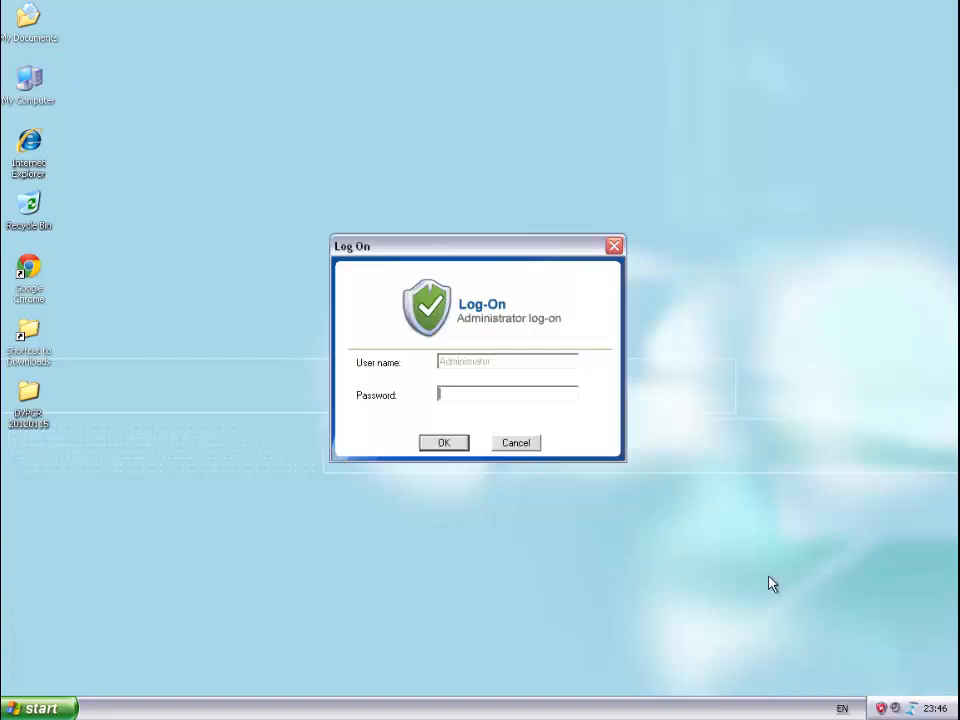
# Log on with the administrator password to view the overview showing last restore at 23:45
pyautogui.write('***')
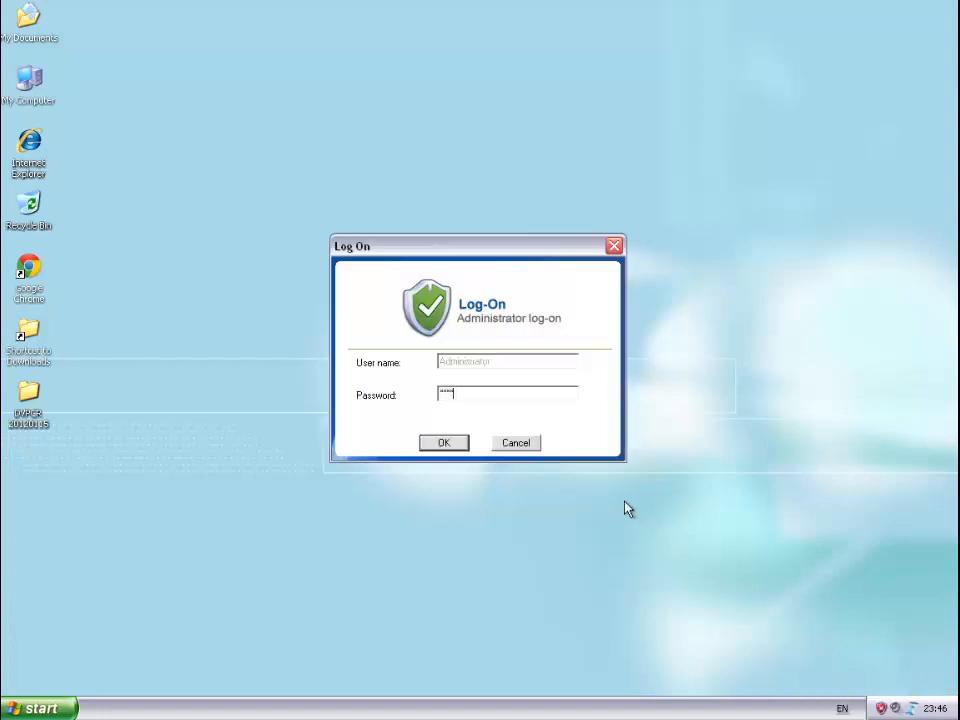
pyautogui.click(443, 442)
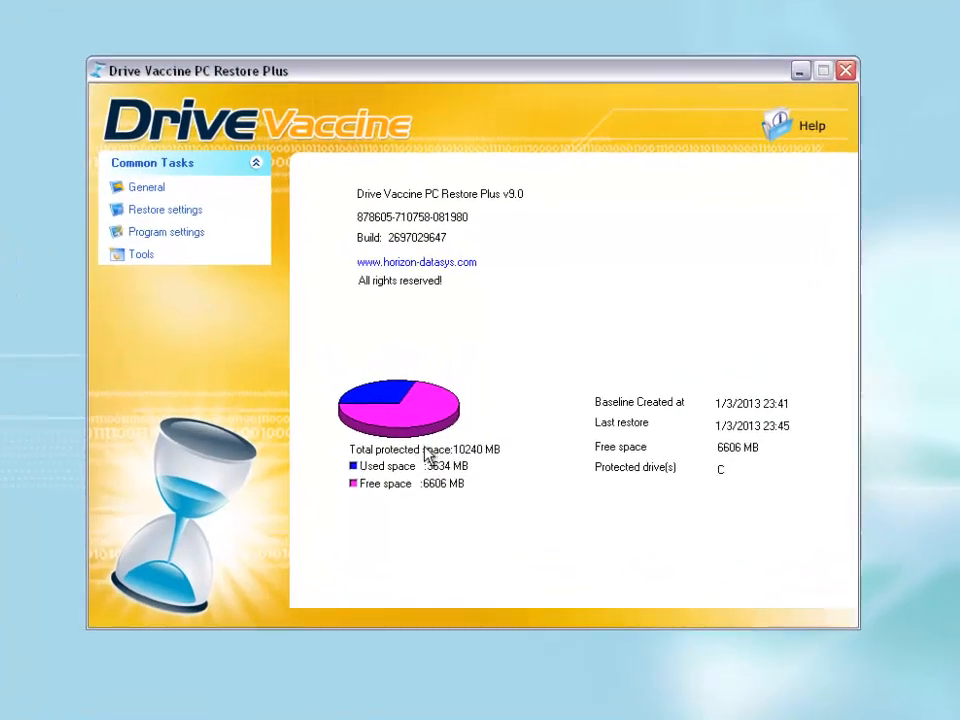